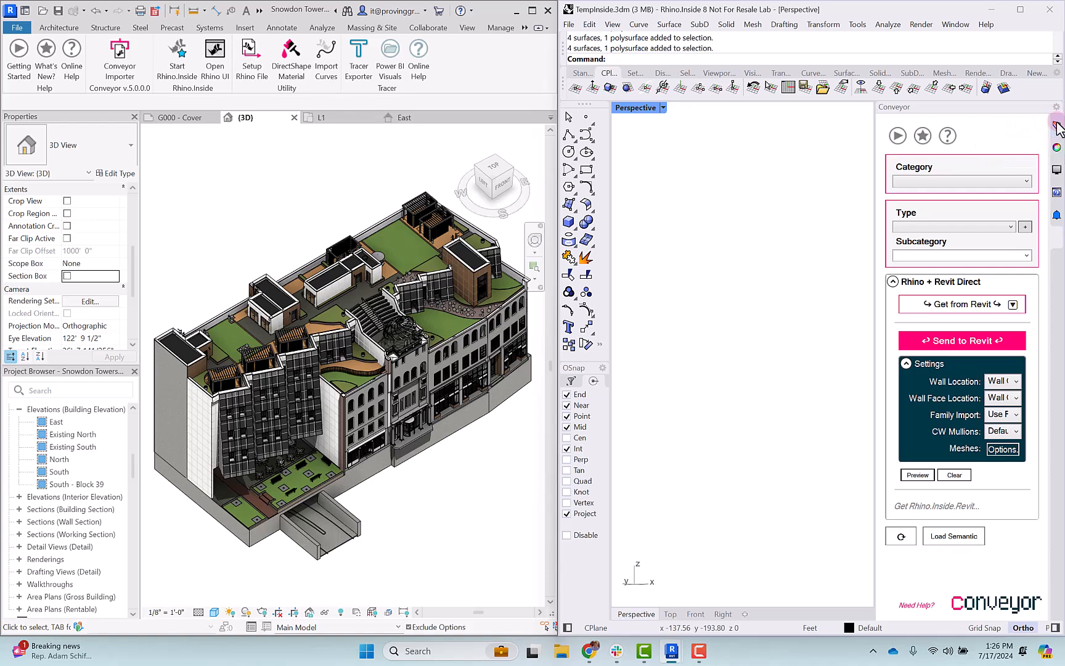
- Select the curtain wall with its row of windows on the upper facade in Revit
click(1057, 122)
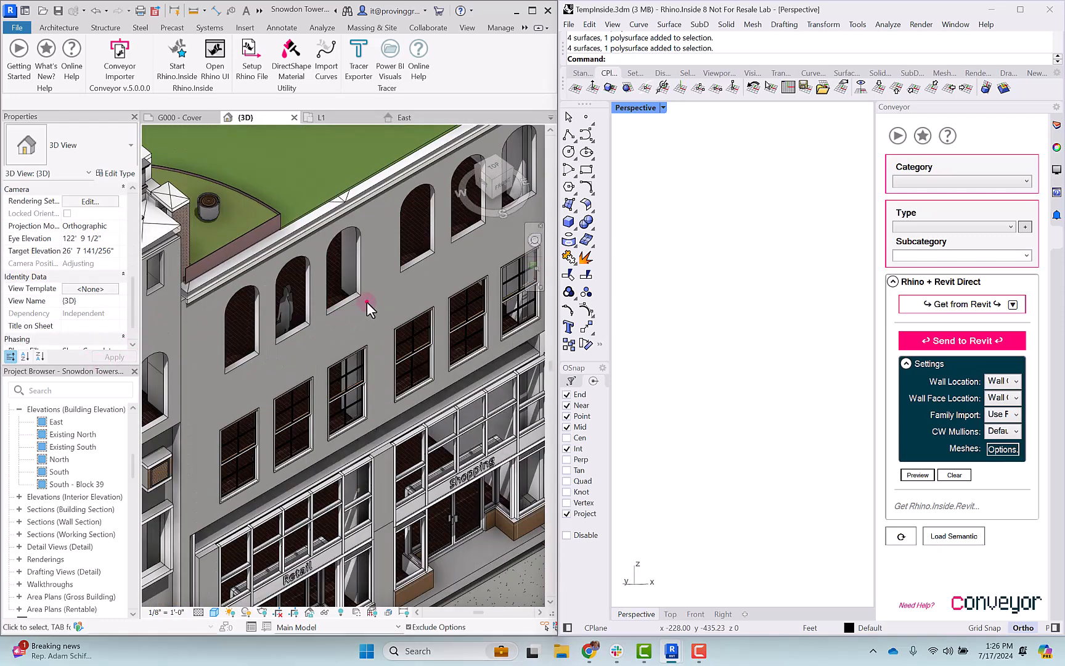
click(372, 309)
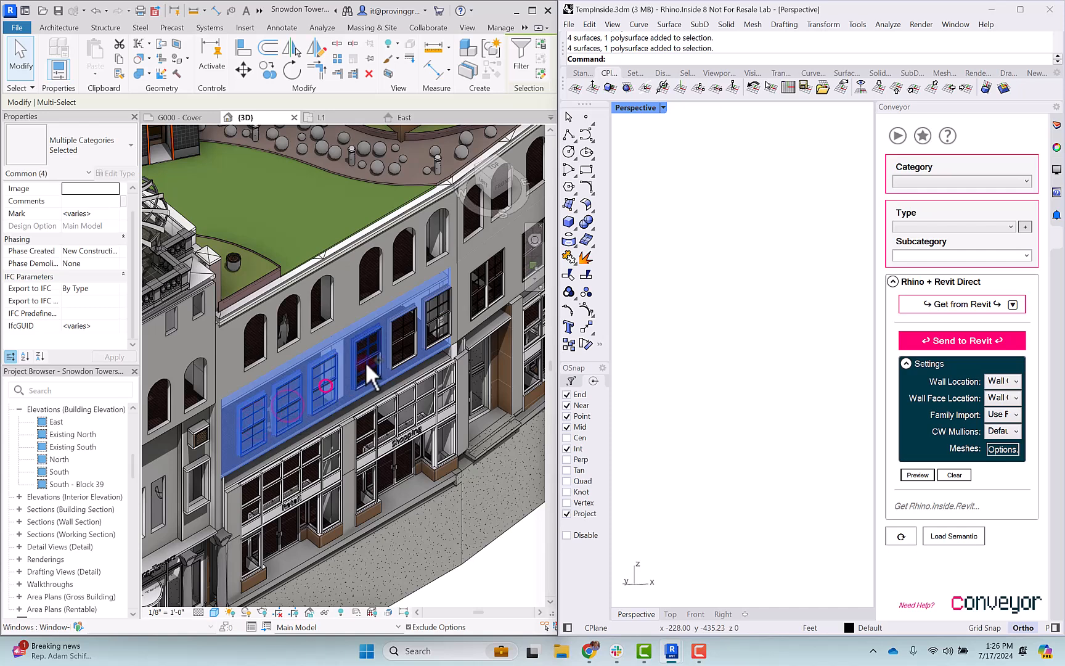
- Add the rest of the facade panel, then list Basic conversion, Basic refresh all and Dynamic update
click(405, 340)
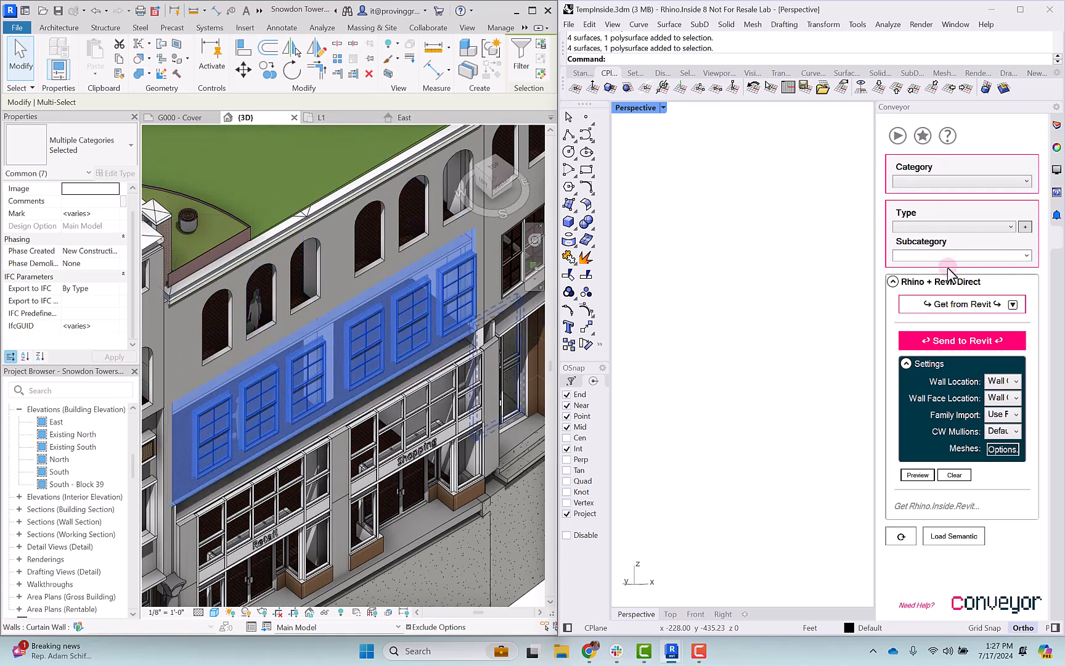
mouse_move(960, 304)
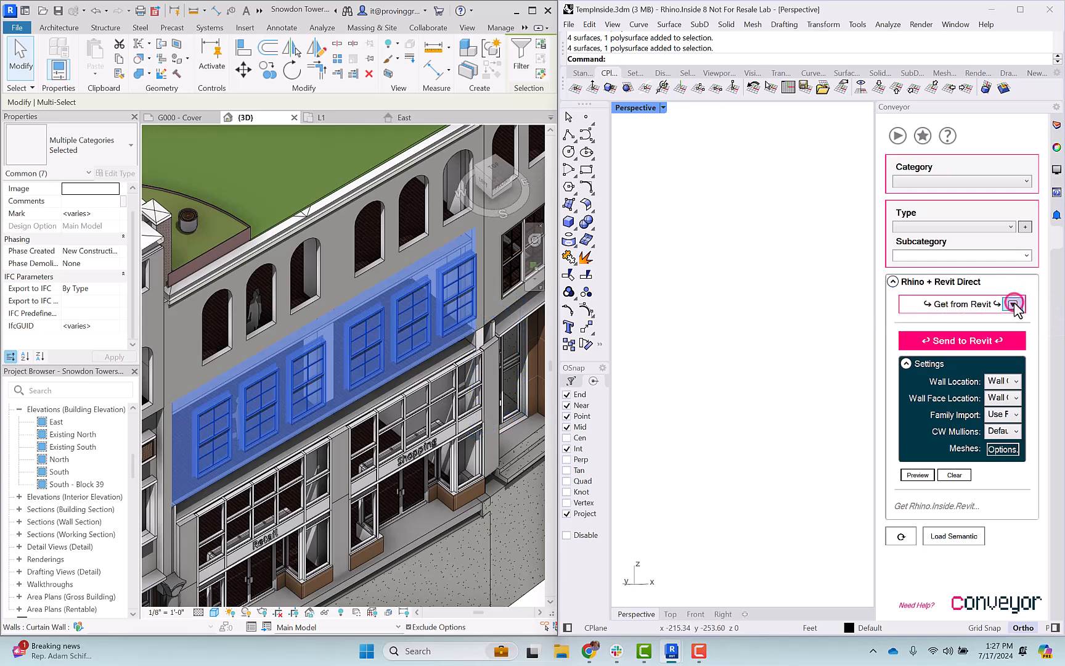
click(1012, 304)
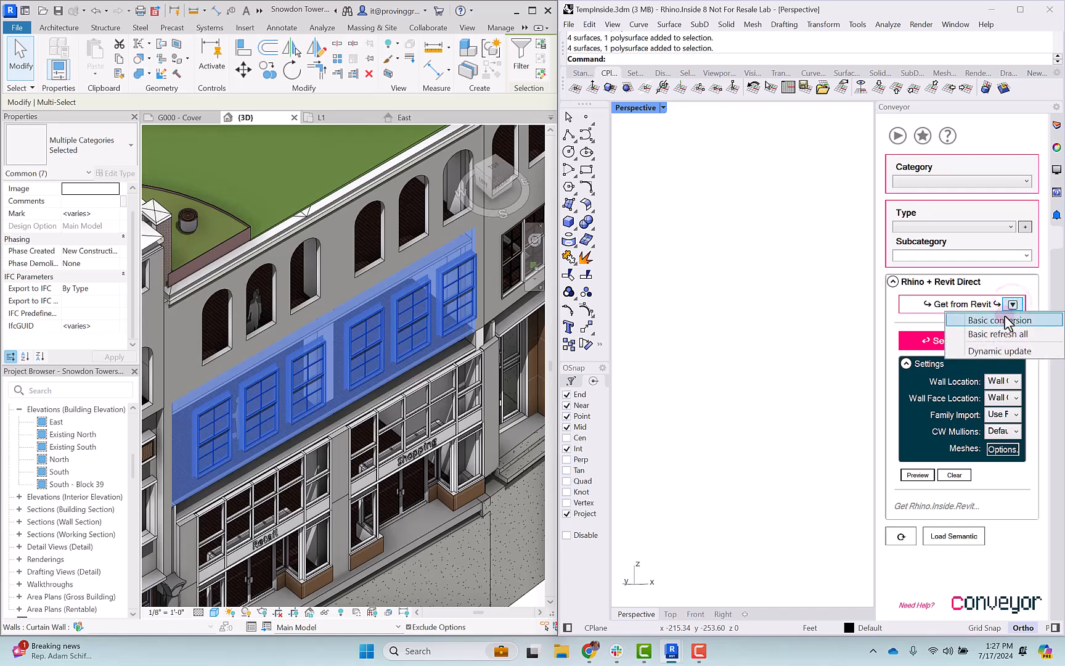
mouse_move(1005, 320)
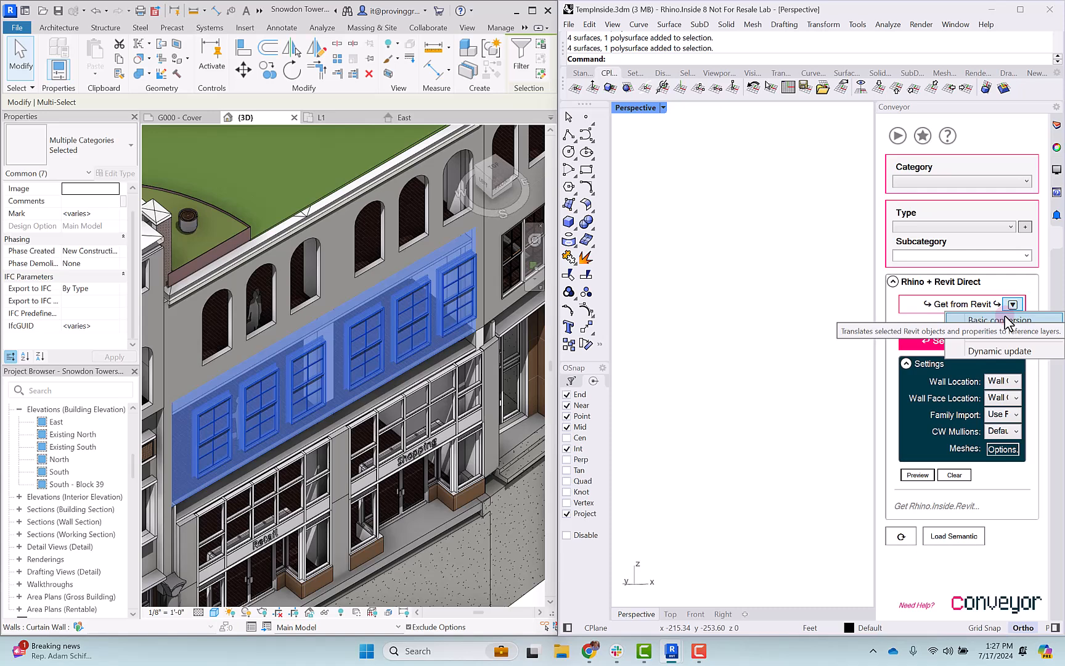
mouse_move(1004, 350)
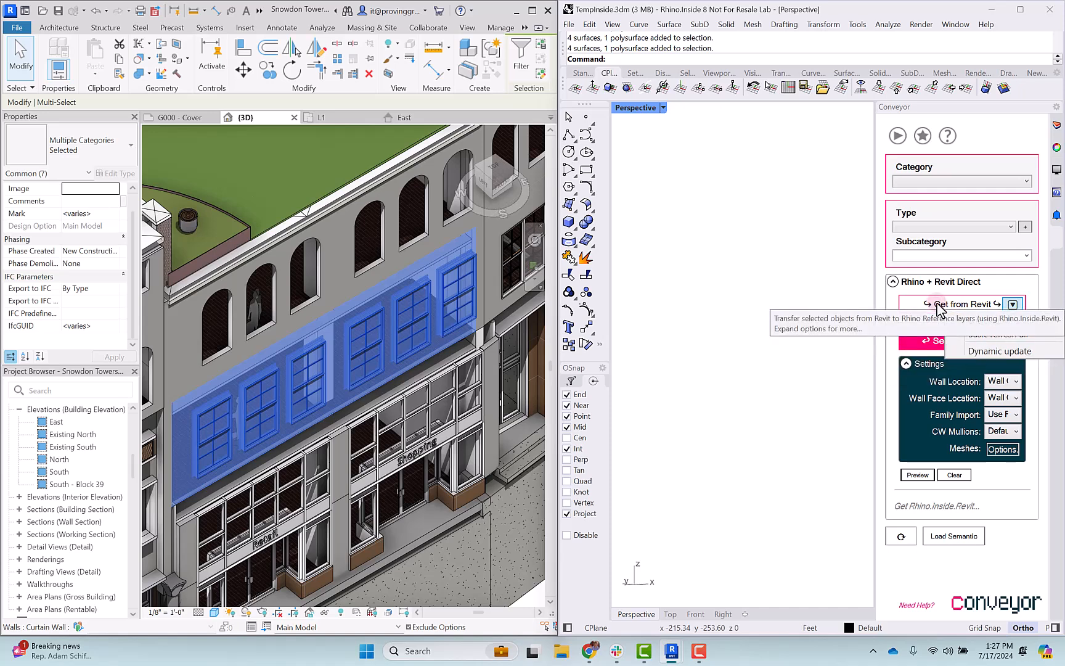
- Import the curtain wall via Get from Revit and select the ConveyorReference Windows layer
click(958, 304)
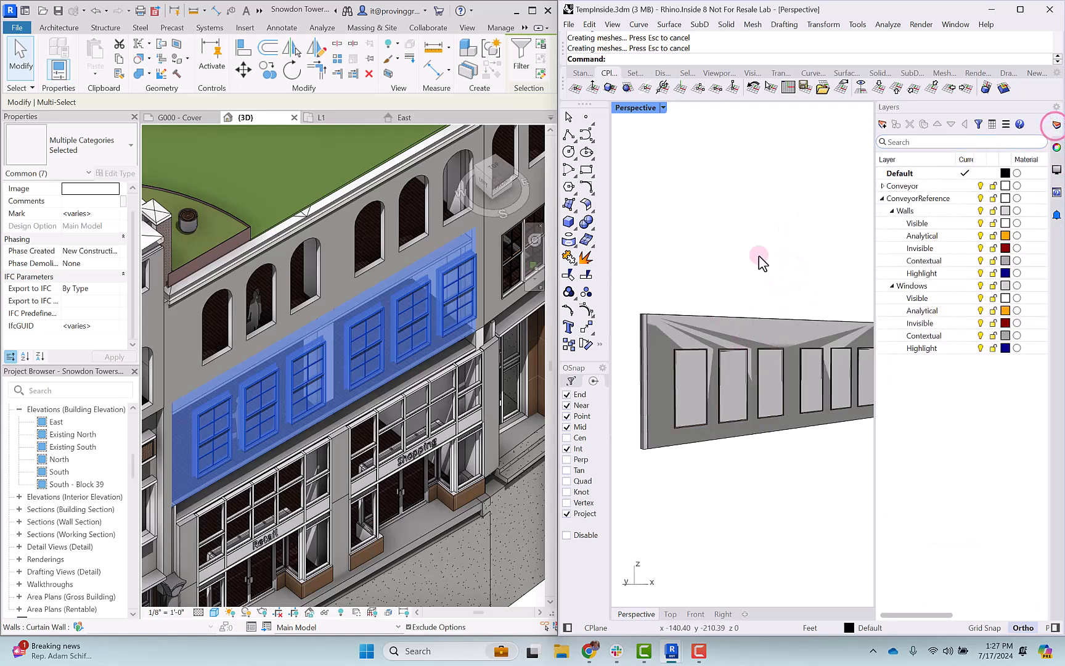
click(919, 198)
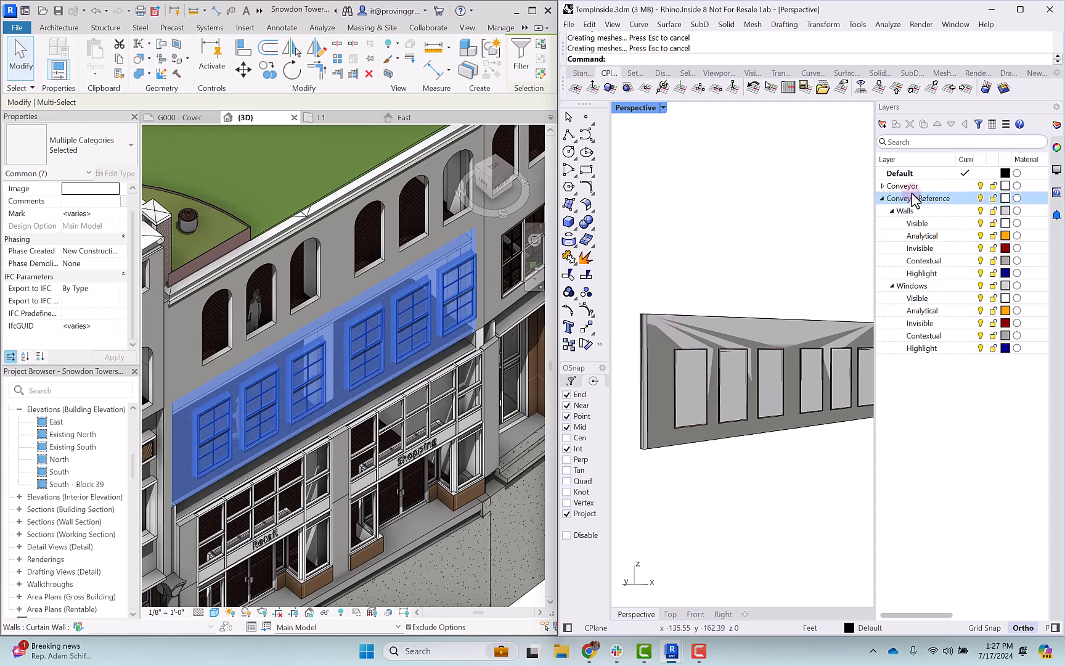
click(884, 186)
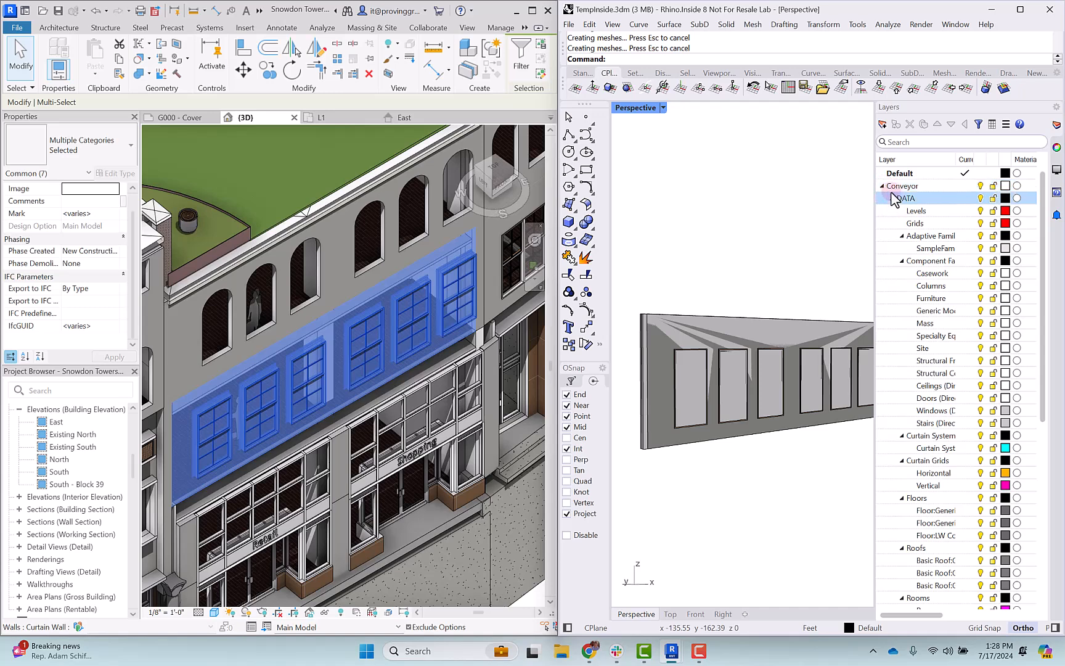
click(884, 186)
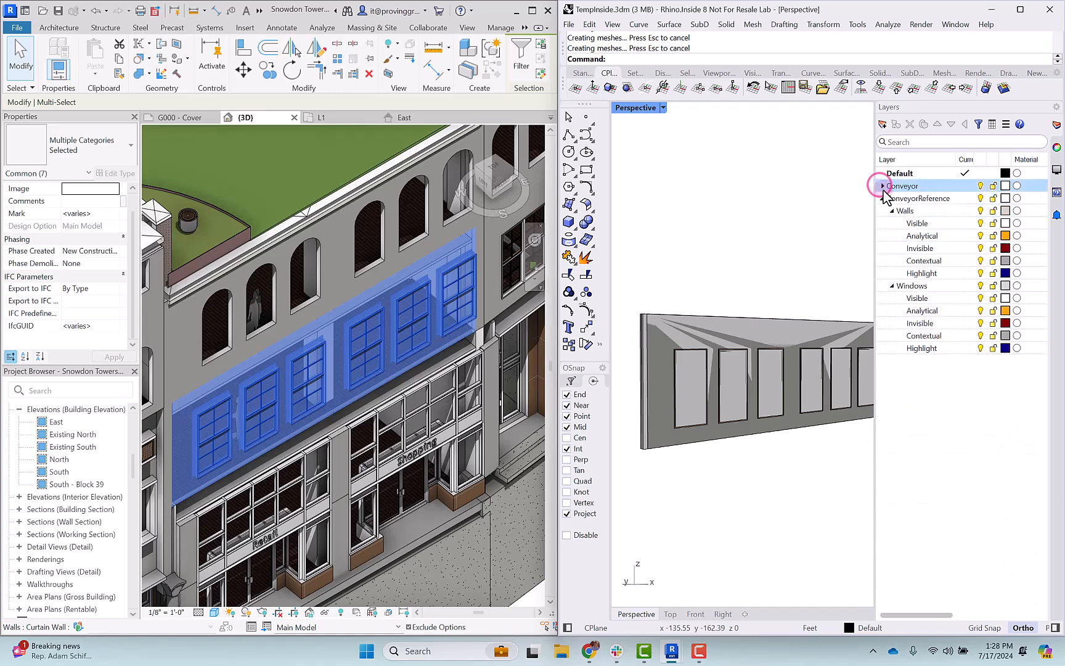
click(917, 198)
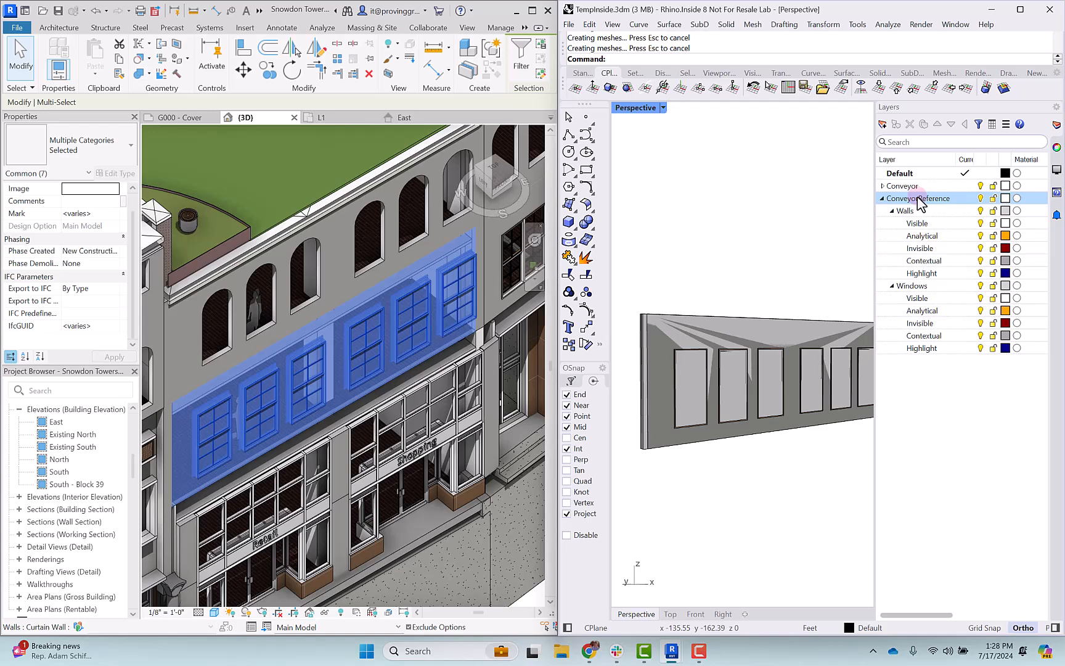
click(905, 211)
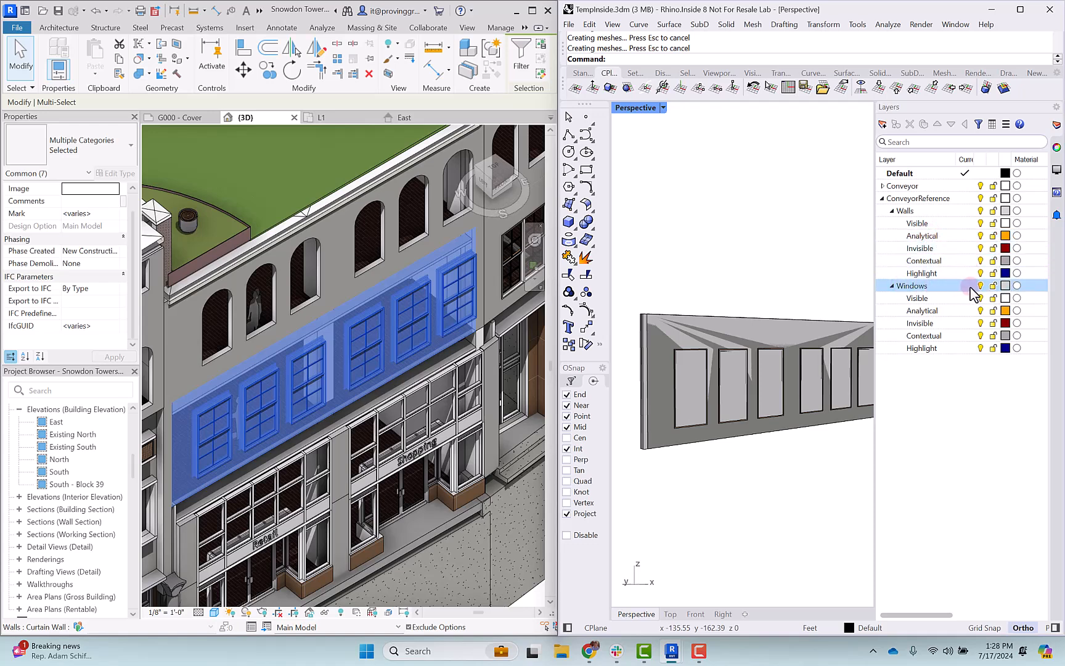
- Turn off the Windows layer and select the remaining imported wall
click(980, 285)
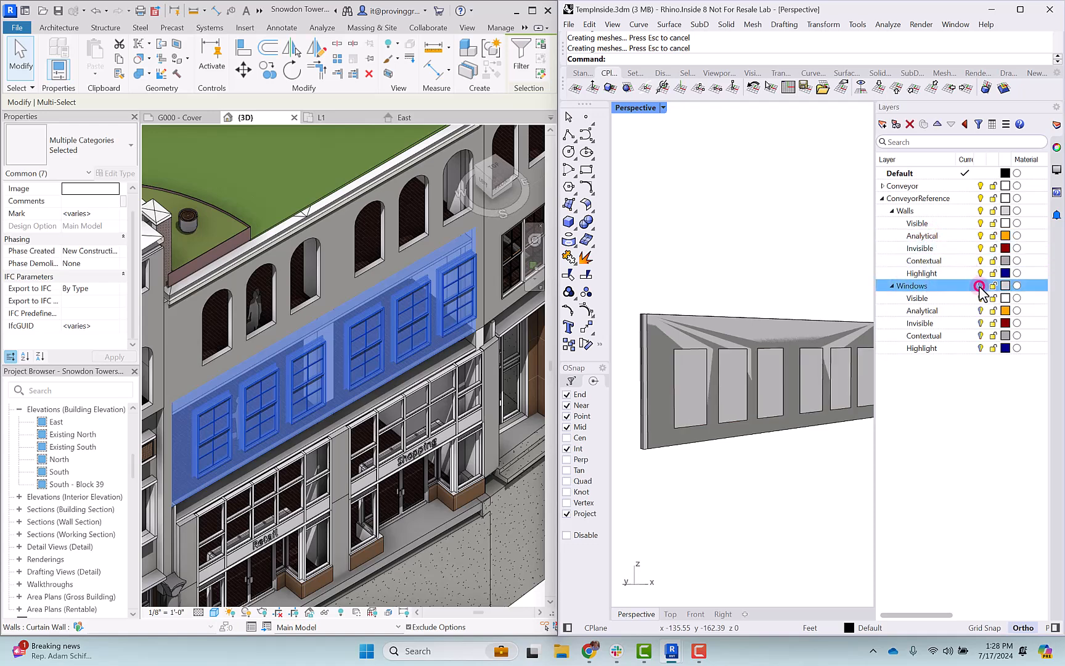
click(922, 310)
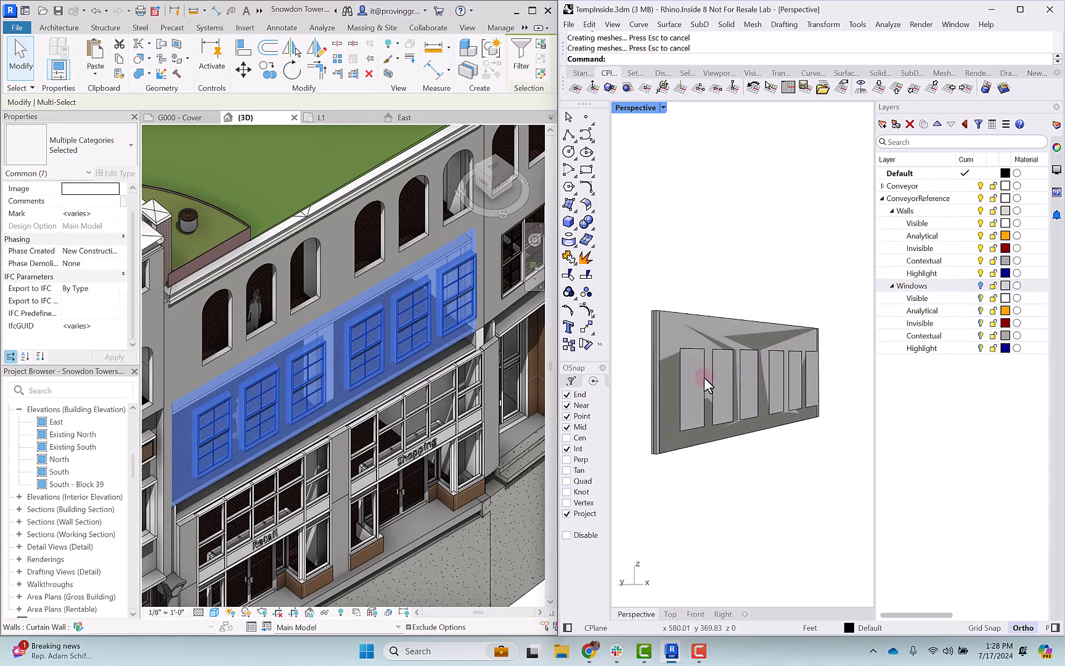
click(707, 379)
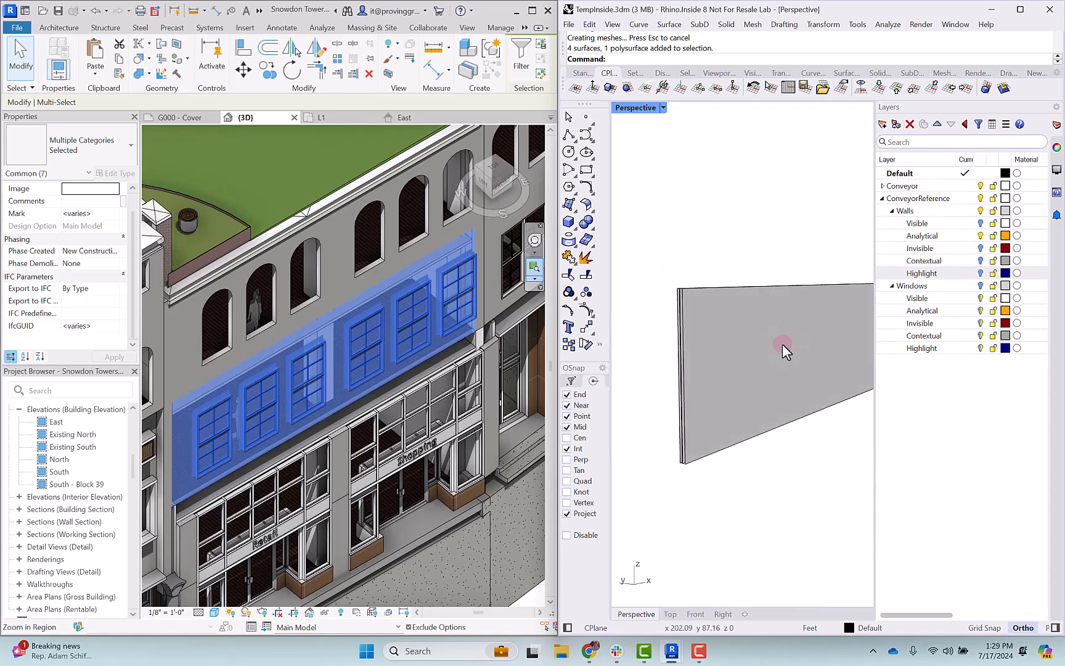
mouse_move(672, 394)
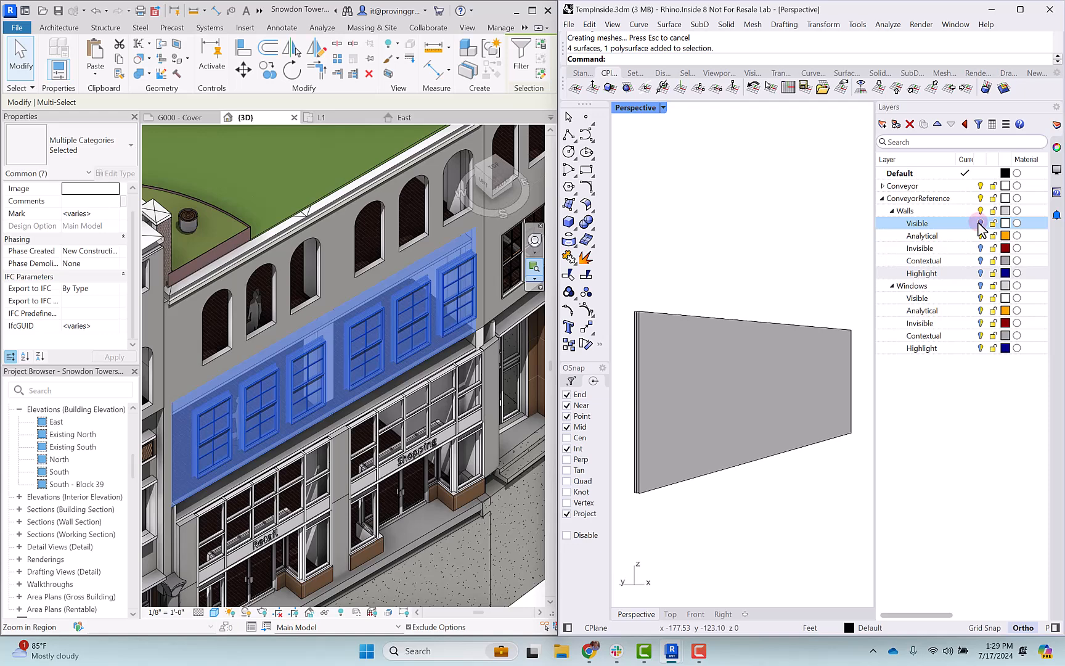
- Toggle the Walls sublayers Visible, Analytical, Invisible, Contextual and Highlight
click(922, 235)
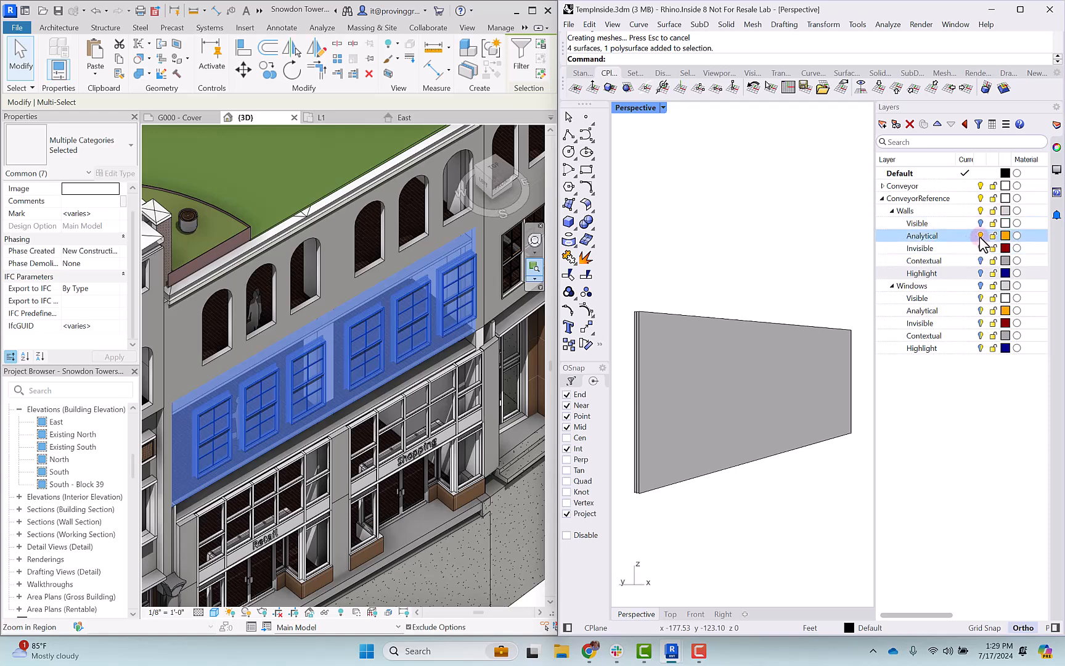
click(917, 222)
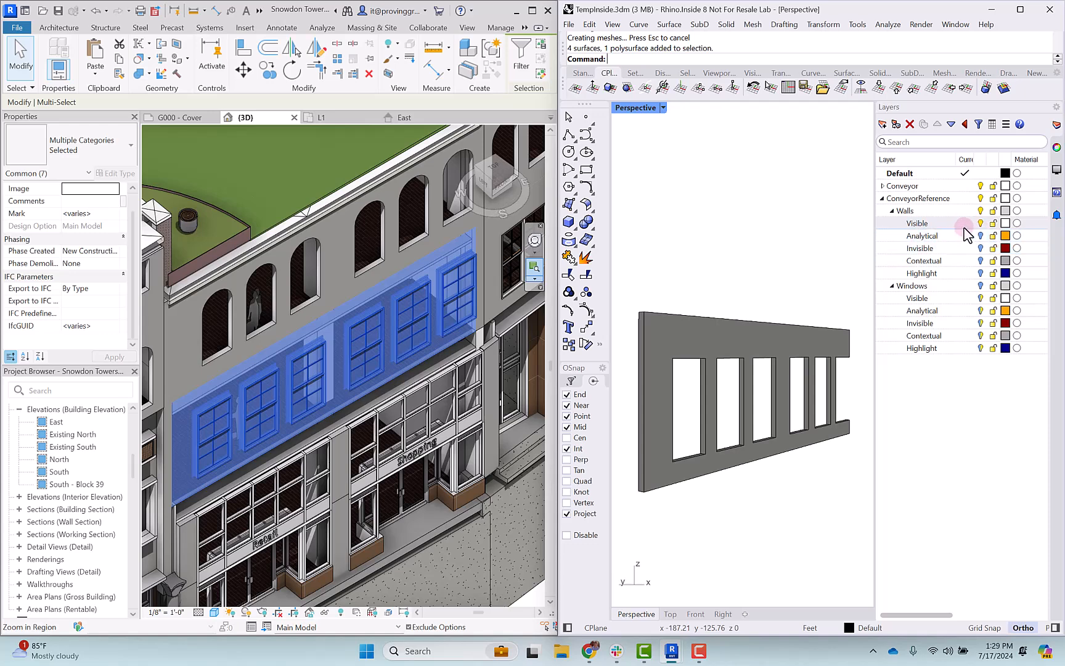
click(923, 235)
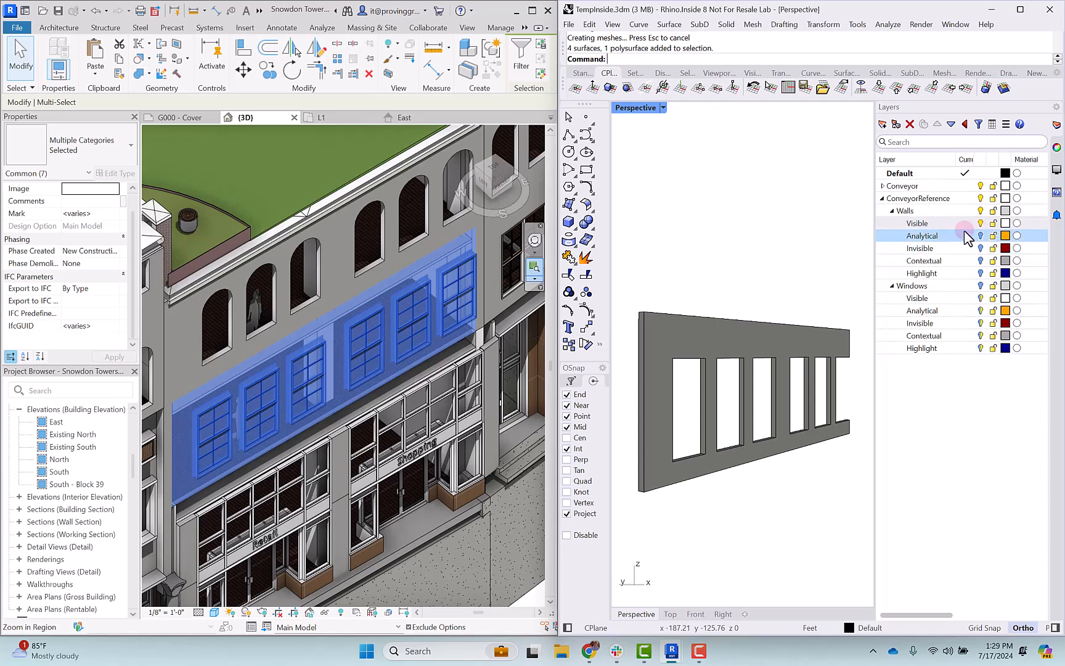
click(920, 248)
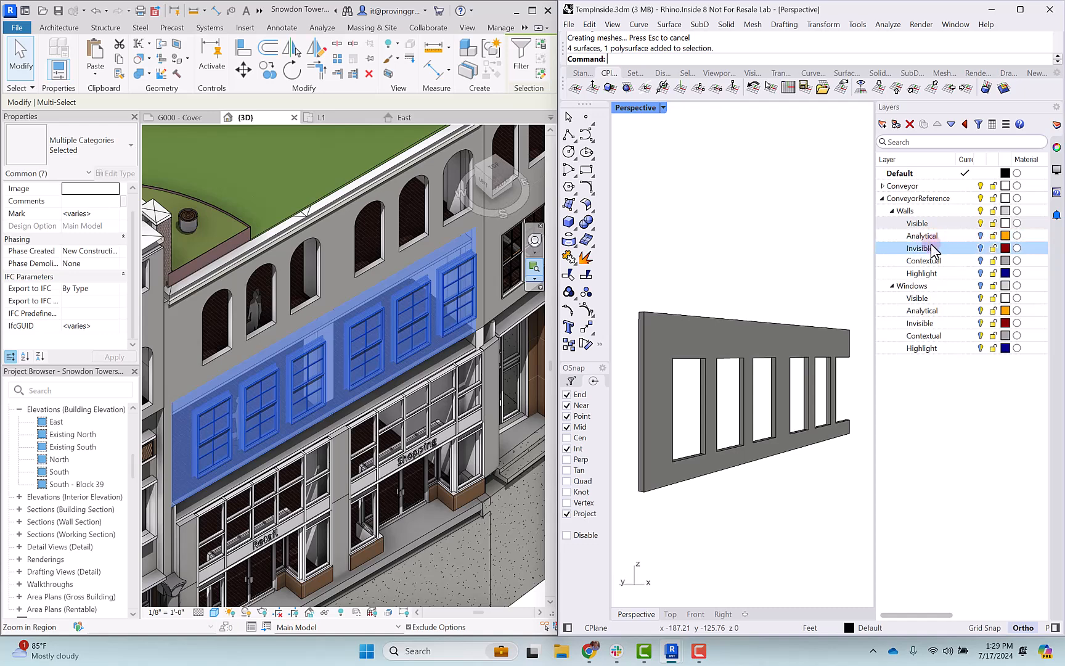
click(980, 248)
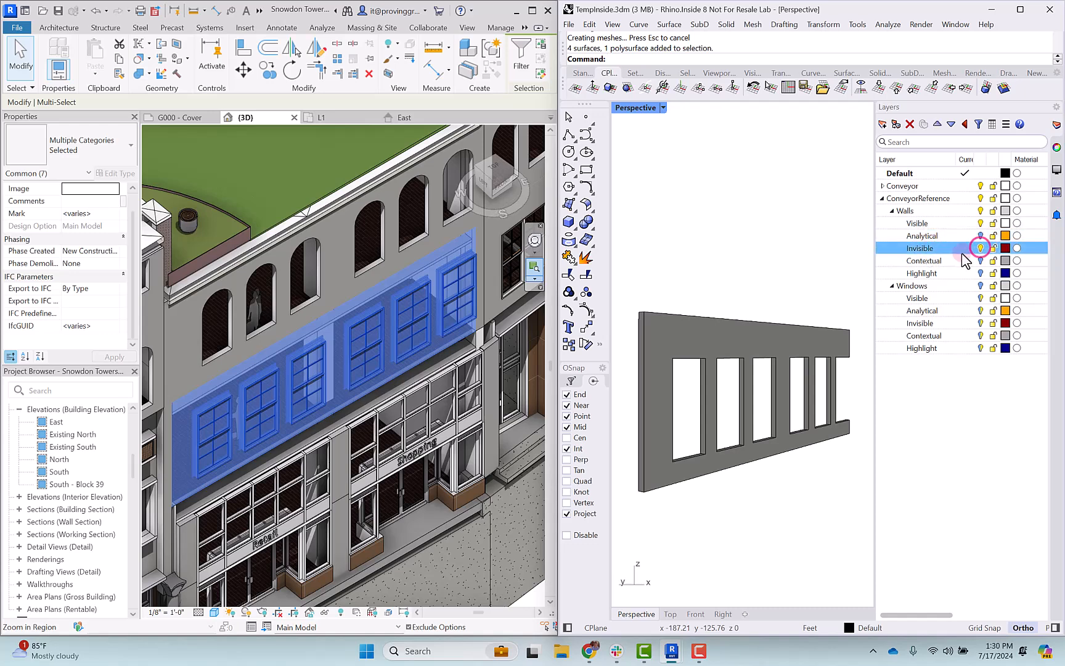
click(922, 236)
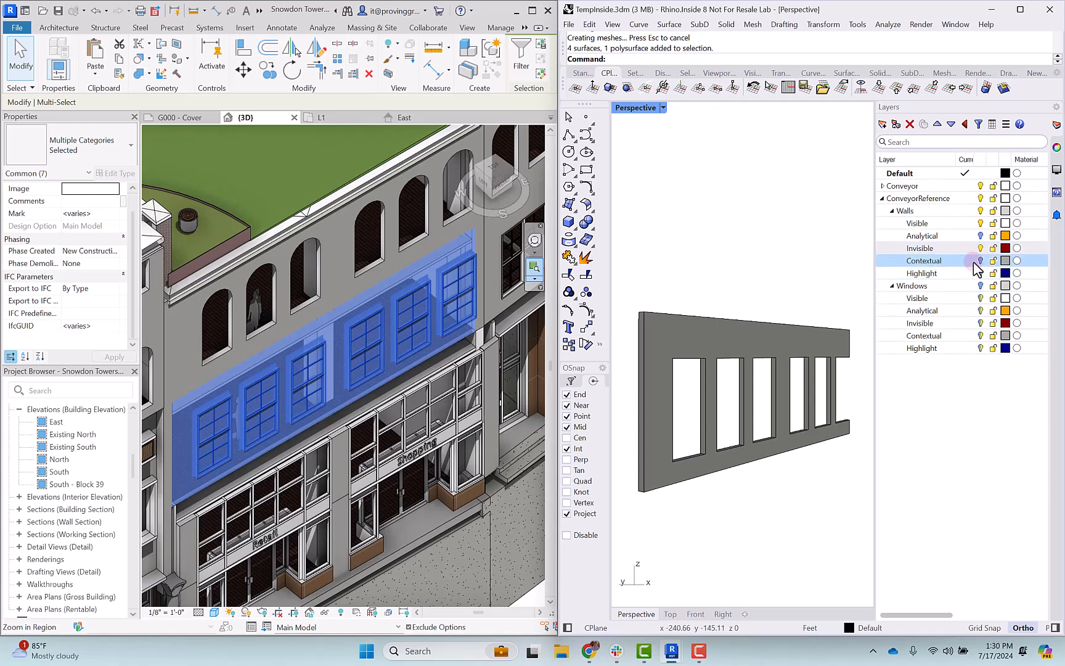
click(923, 272)
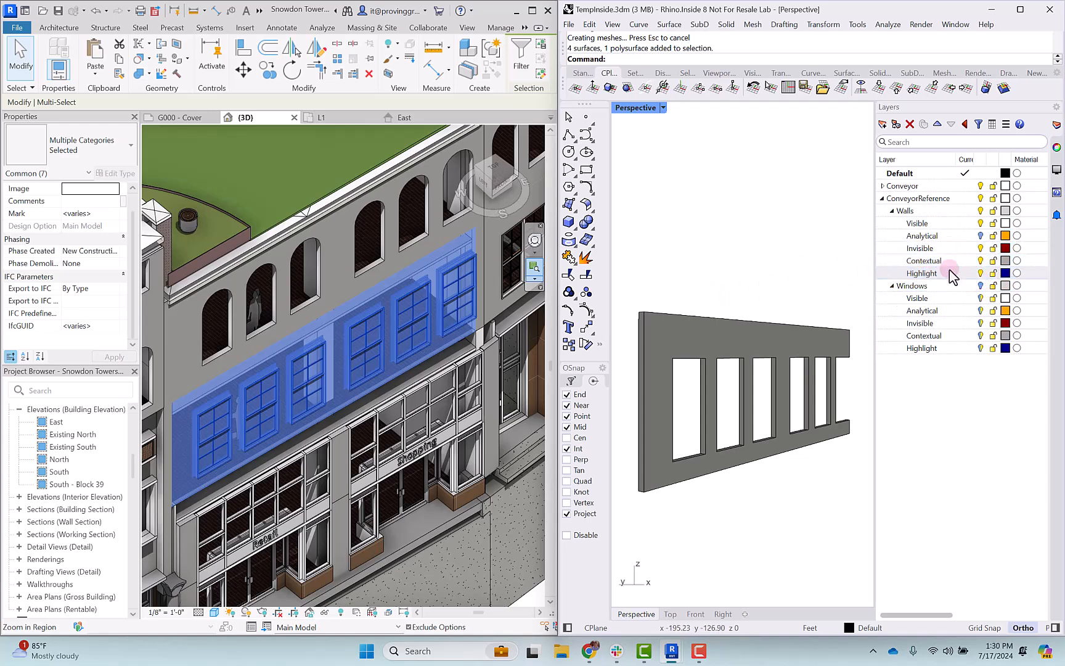
click(925, 260)
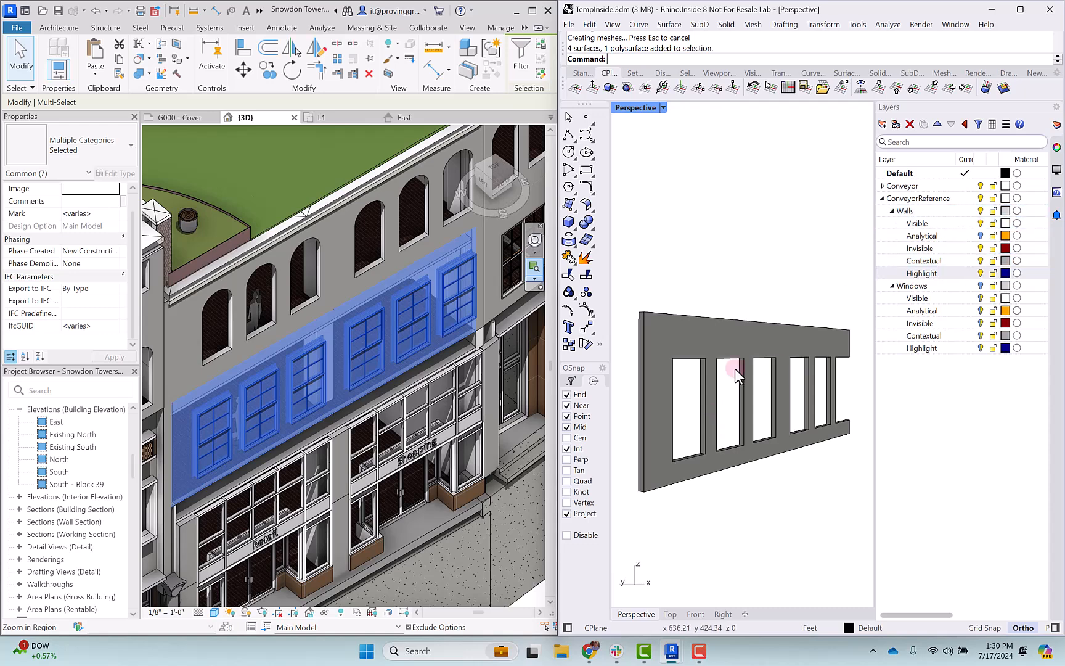
- Toggle the wall's Analytical sublayer off and switch the Windows layer back on
click(923, 235)
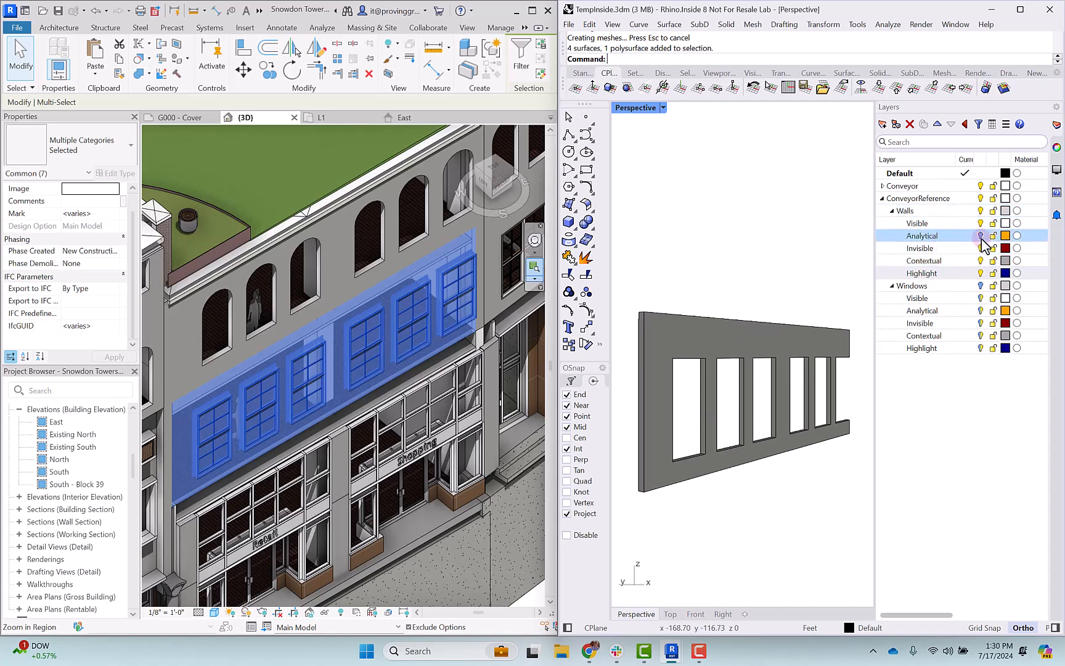
click(980, 235)
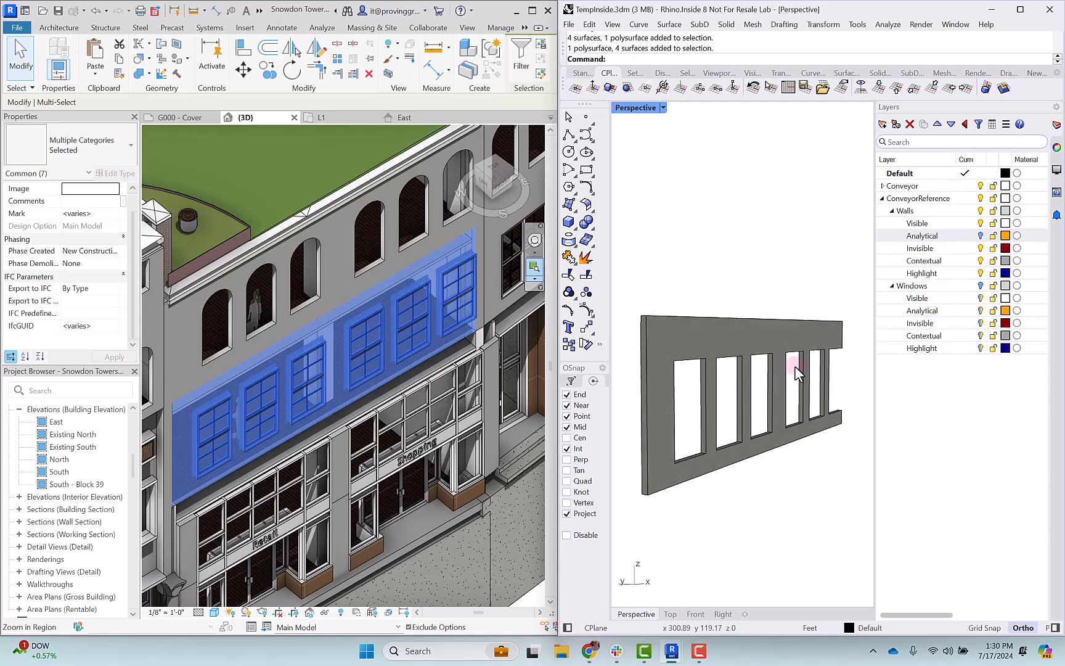
click(980, 285)
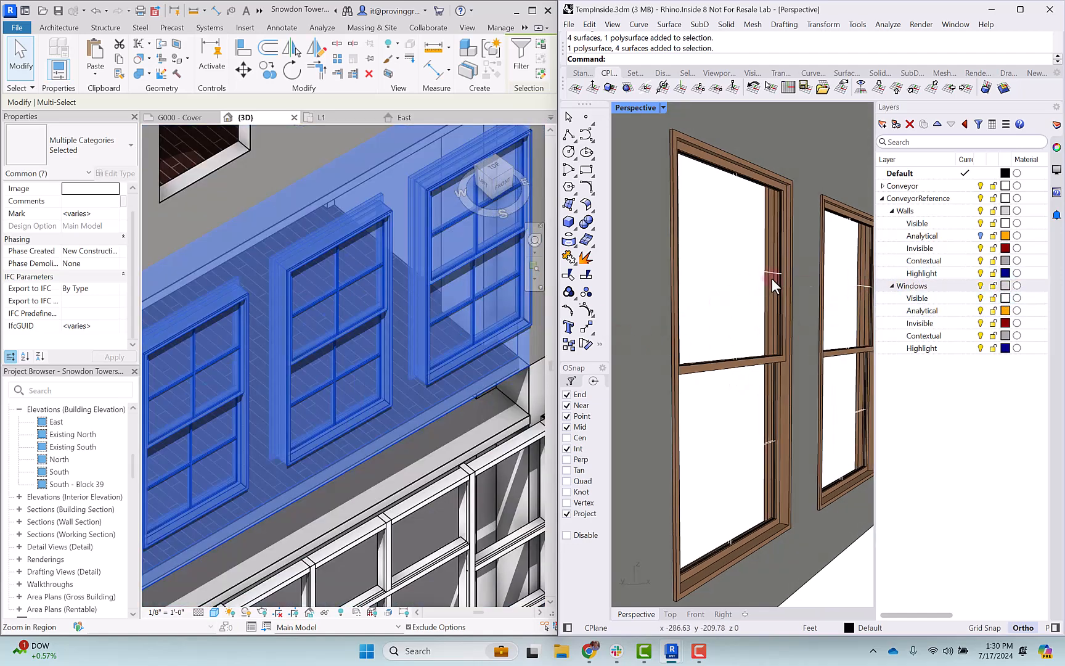
- Set the ConveyorReference > Windows > Visible layer colour to black
click(1006, 298)
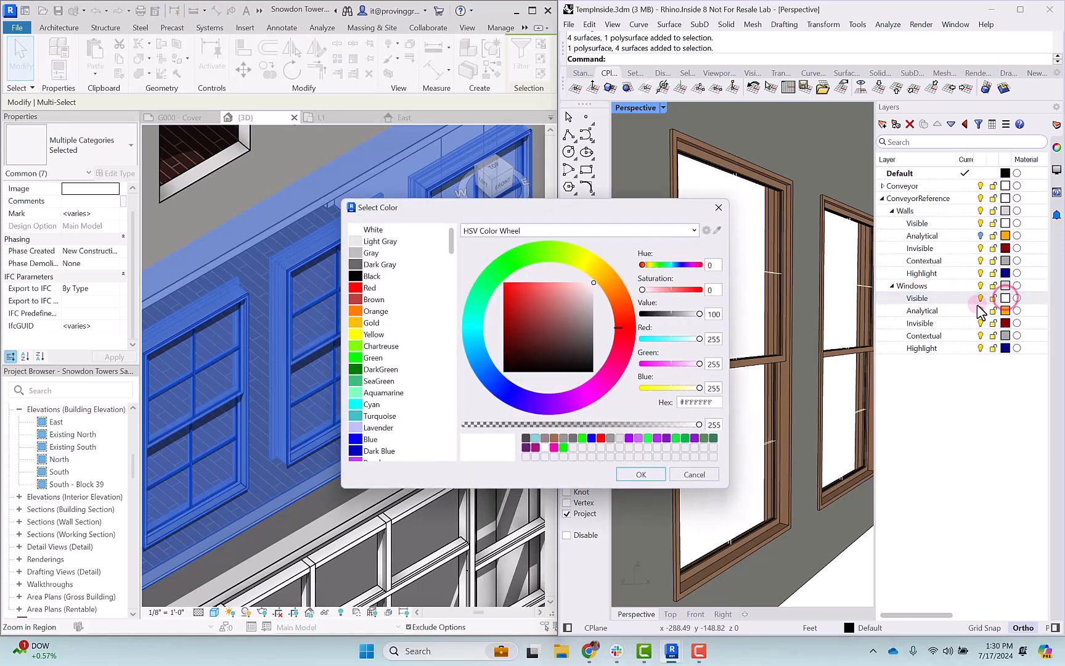
click(580, 314)
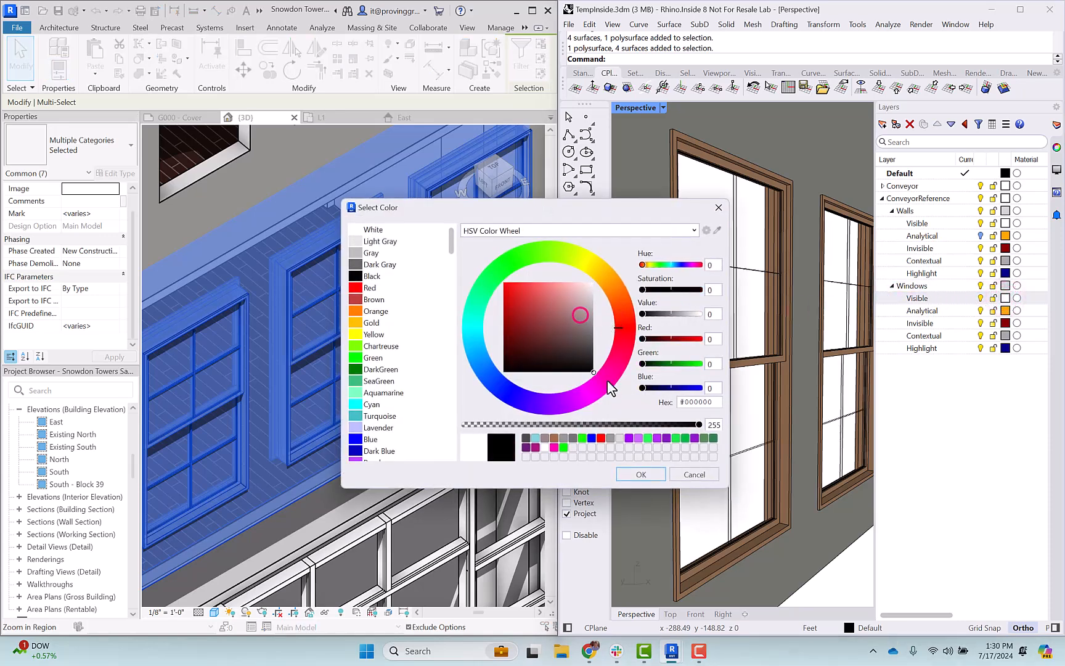
click(693, 474)
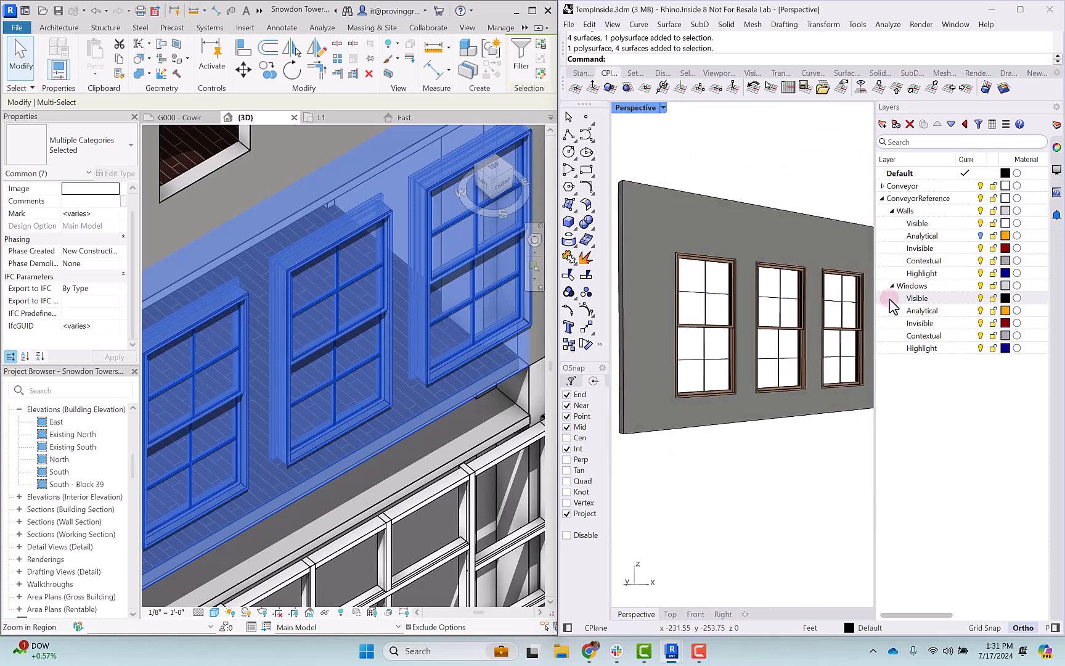
mouse_move(954, 309)
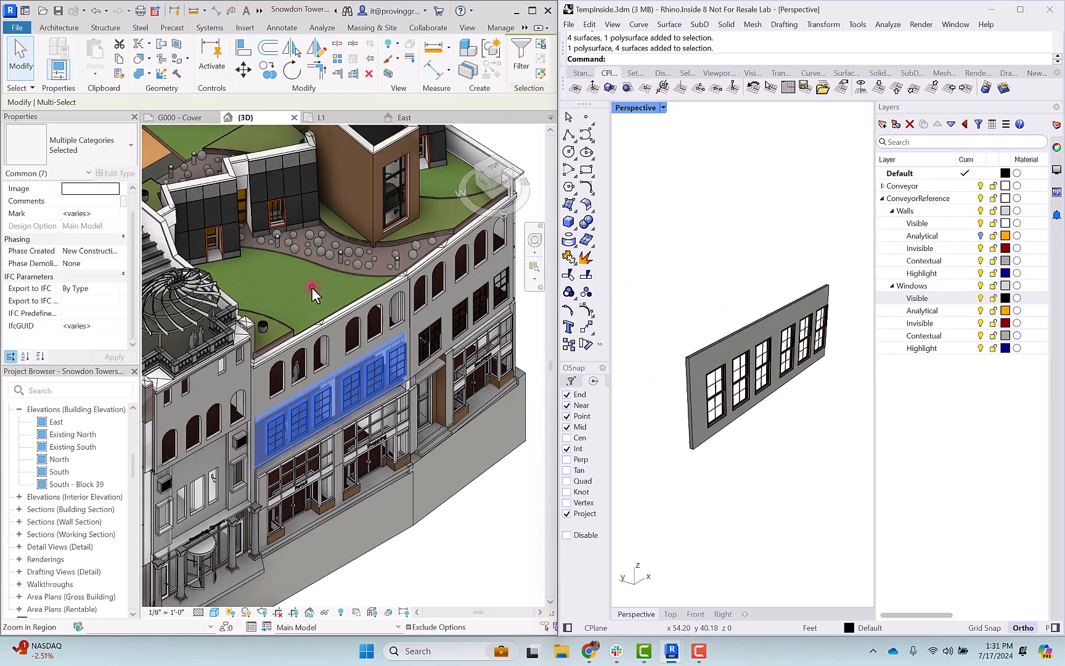
- Select the Roof - Turf floor on the rooftop terrace and zoom in on it
click(313, 288)
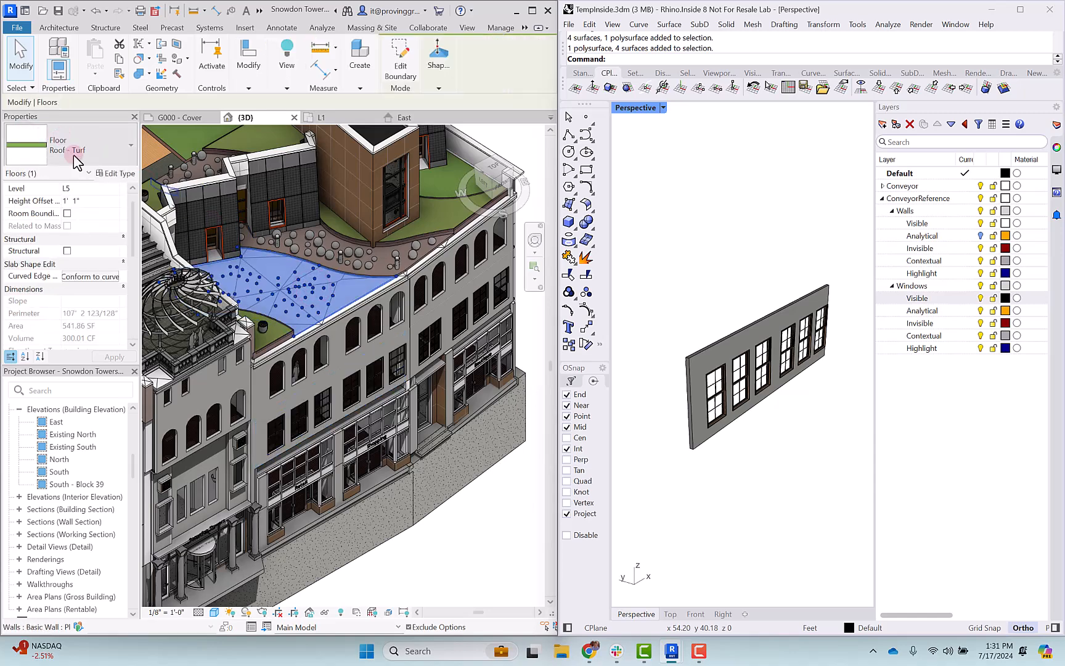
scroll(up, 3)
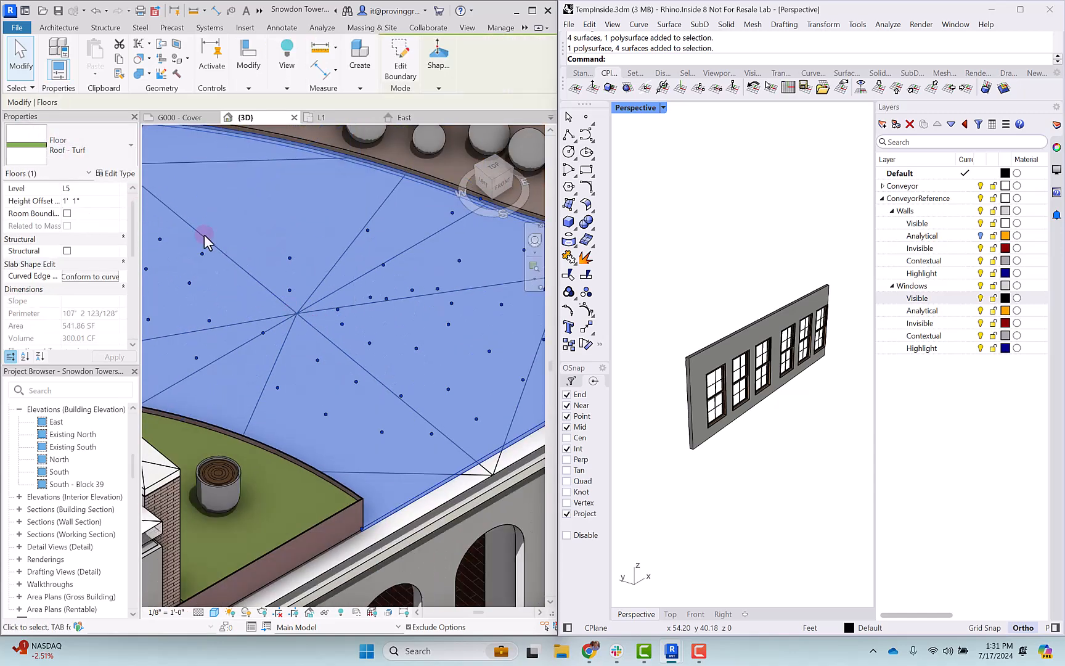
mouse_move(421, 269)
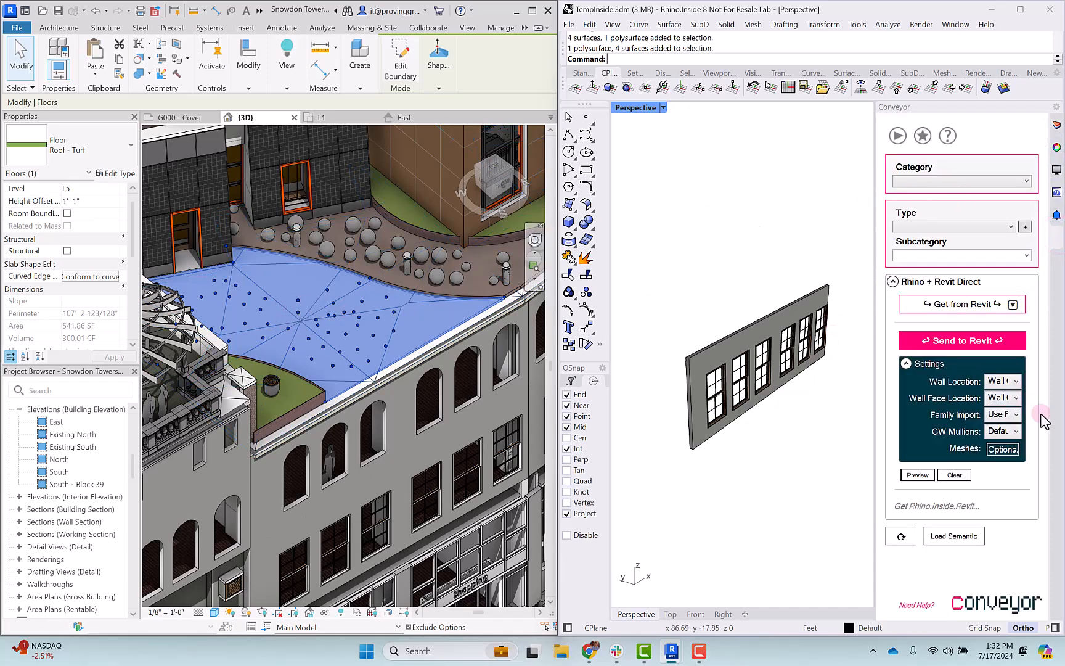
- Import the turf floor with Get from Revit and select its green mesh
click(958, 304)
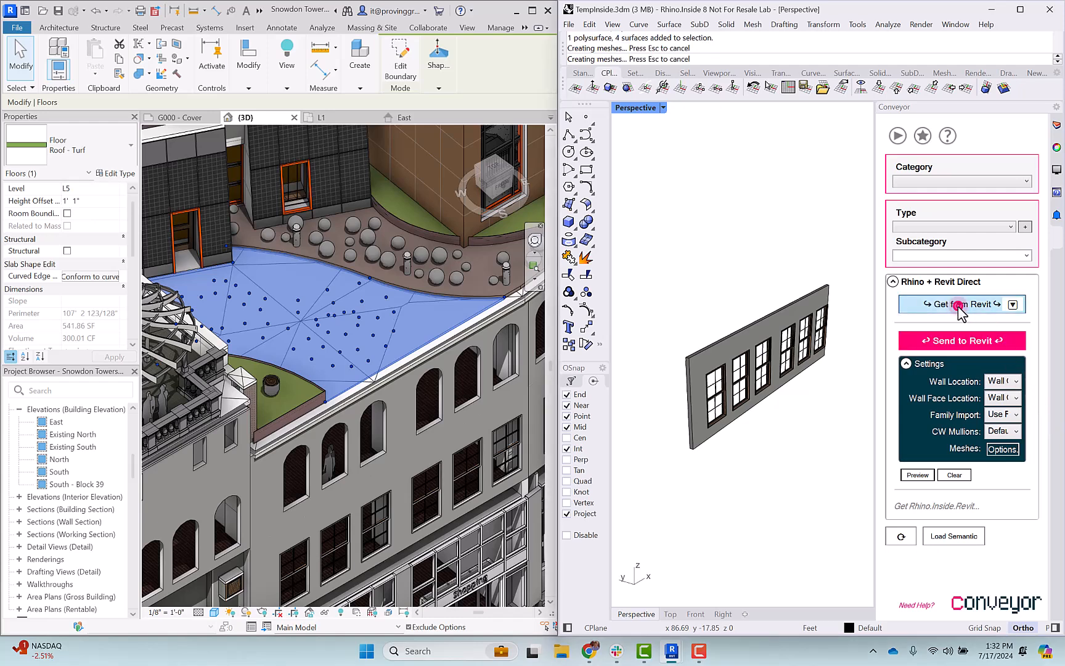
click(958, 304)
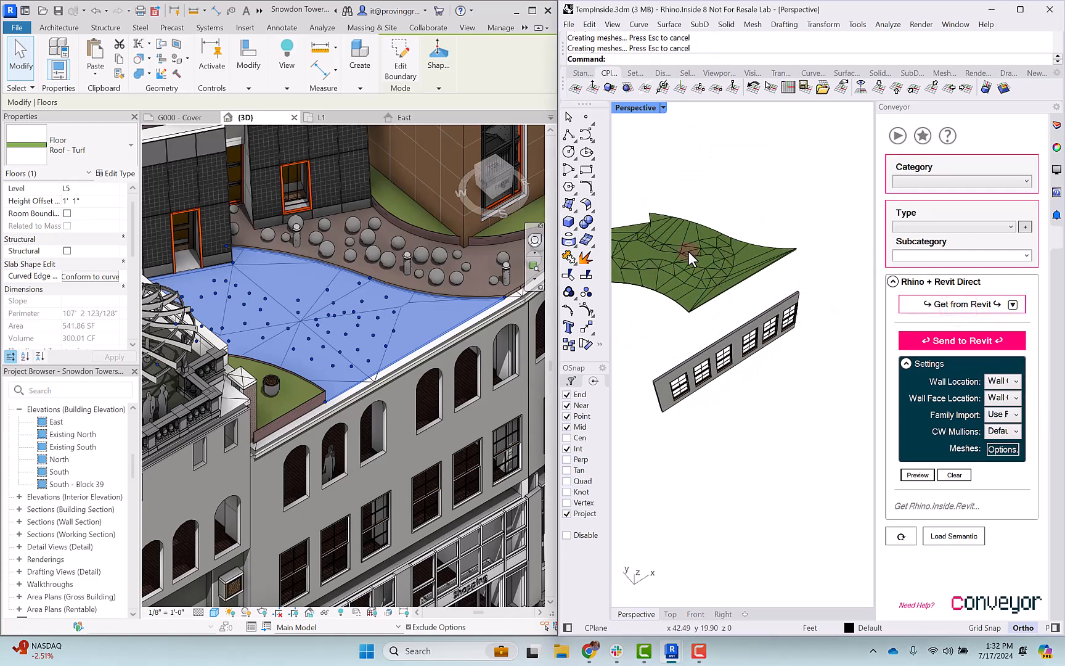
click(690, 258)
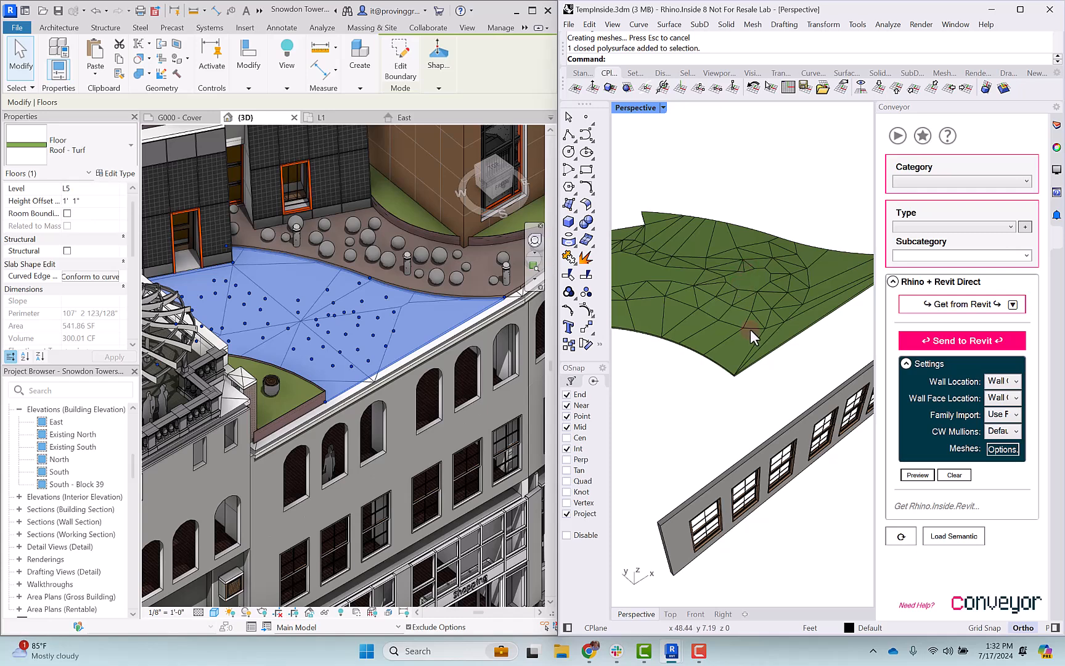
click(751, 337)
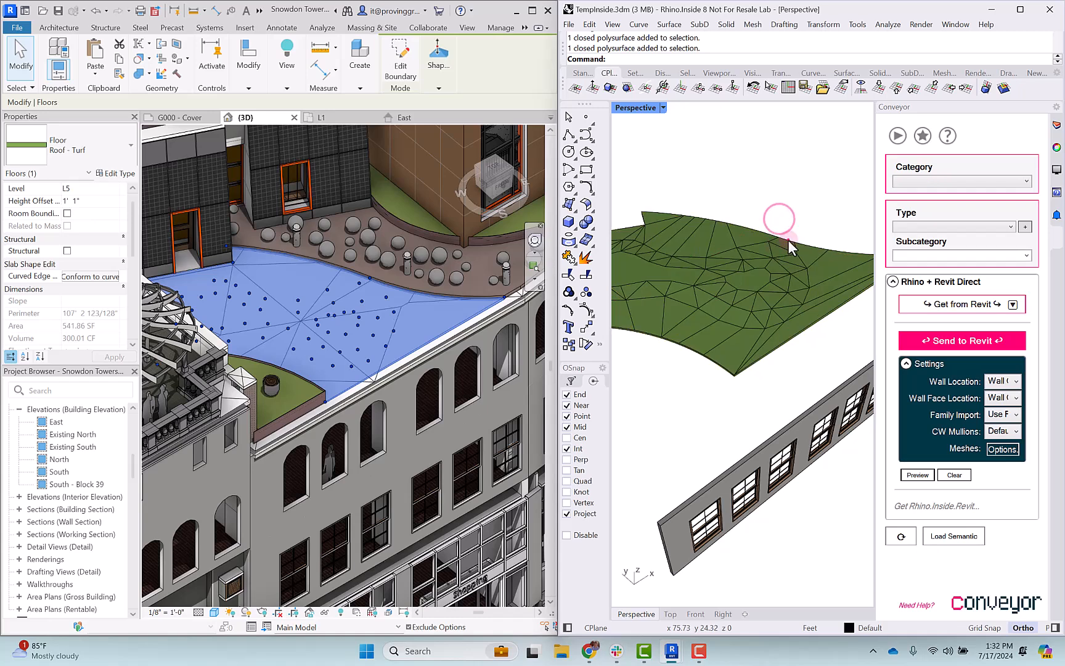
click(781, 241)
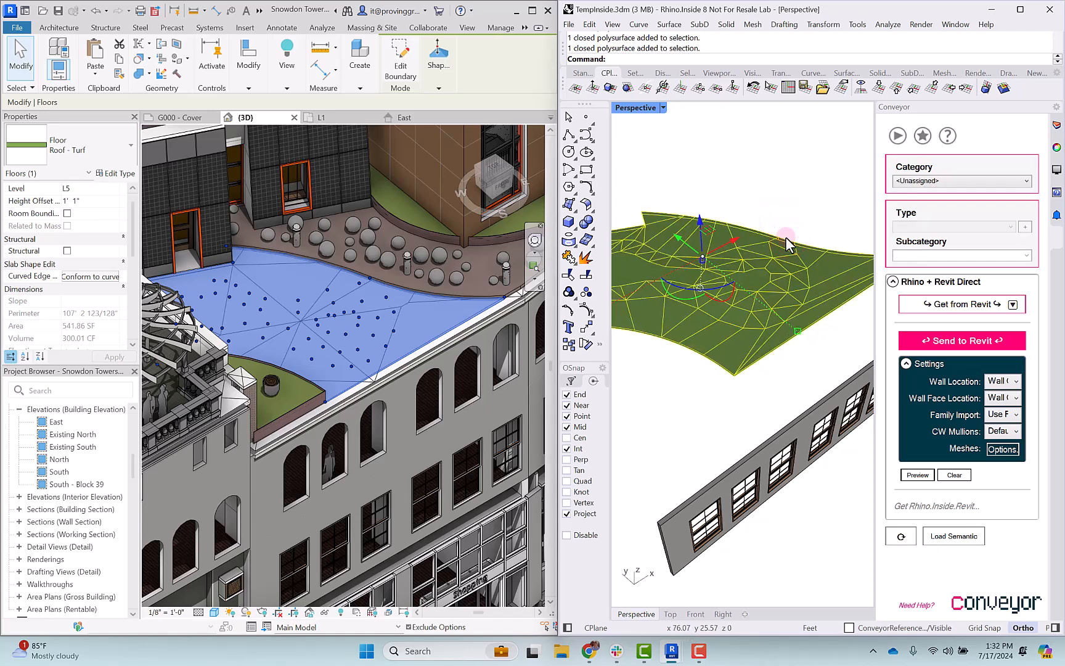
mouse_move(778, 220)
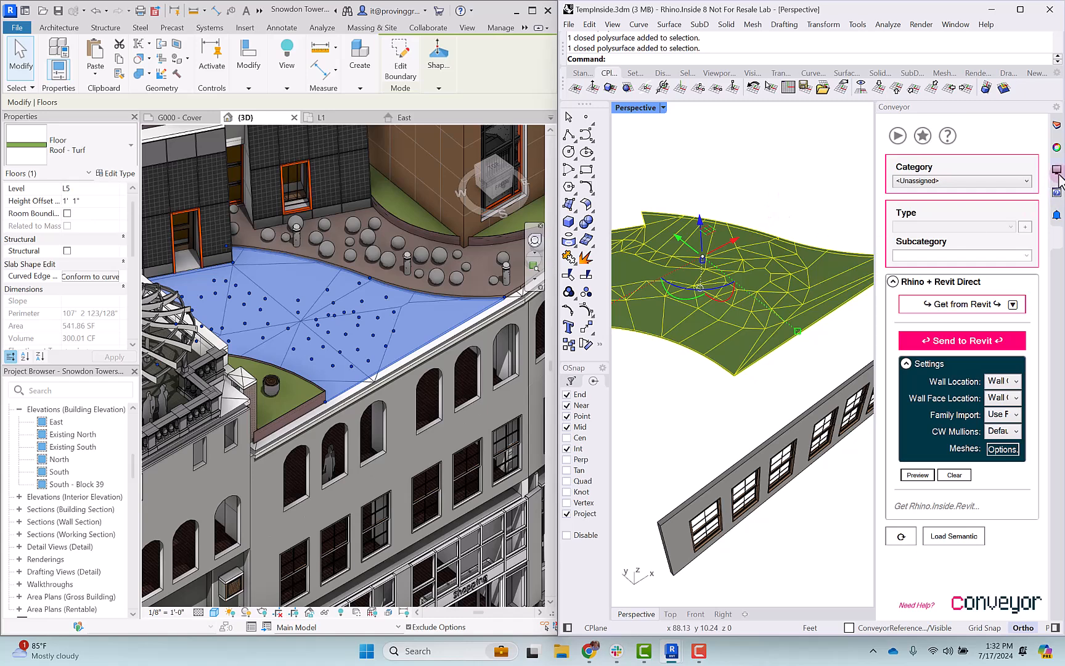
mouse_move(1057, 148)
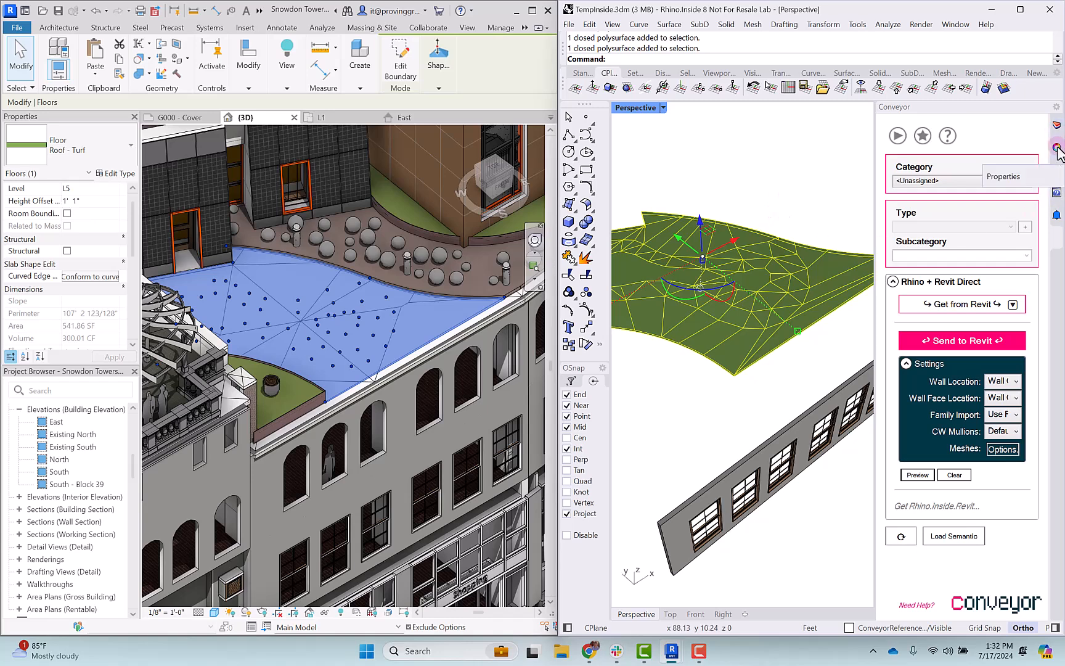
- View the floor's Grass - Turf material in Rhino, then its Revit Type Properties
click(1057, 147)
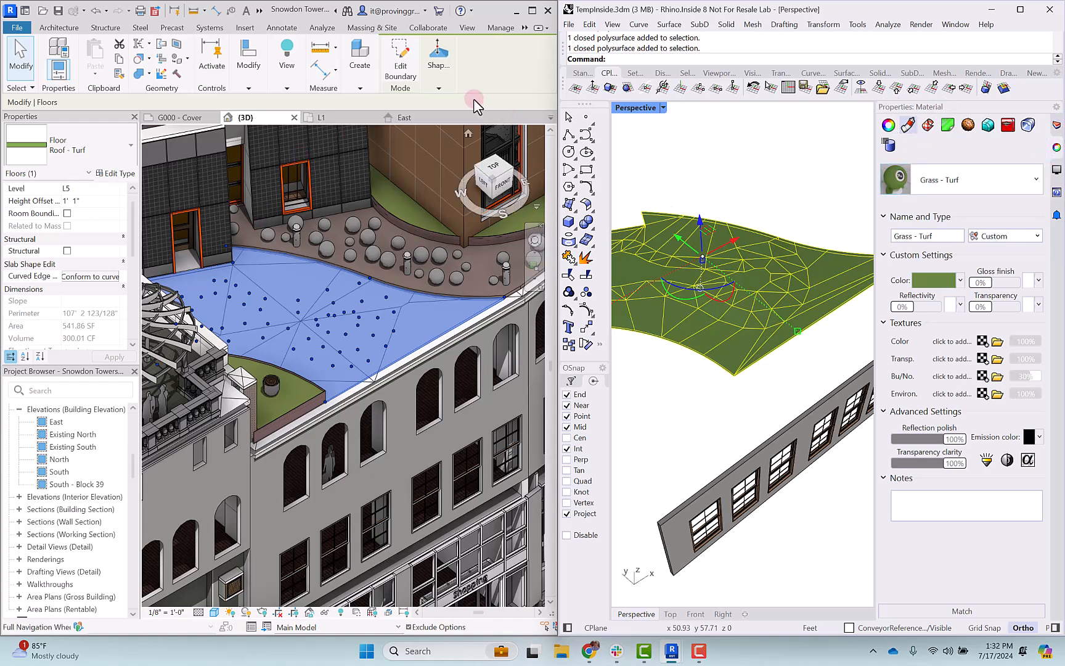
mouse_move(428, 32)
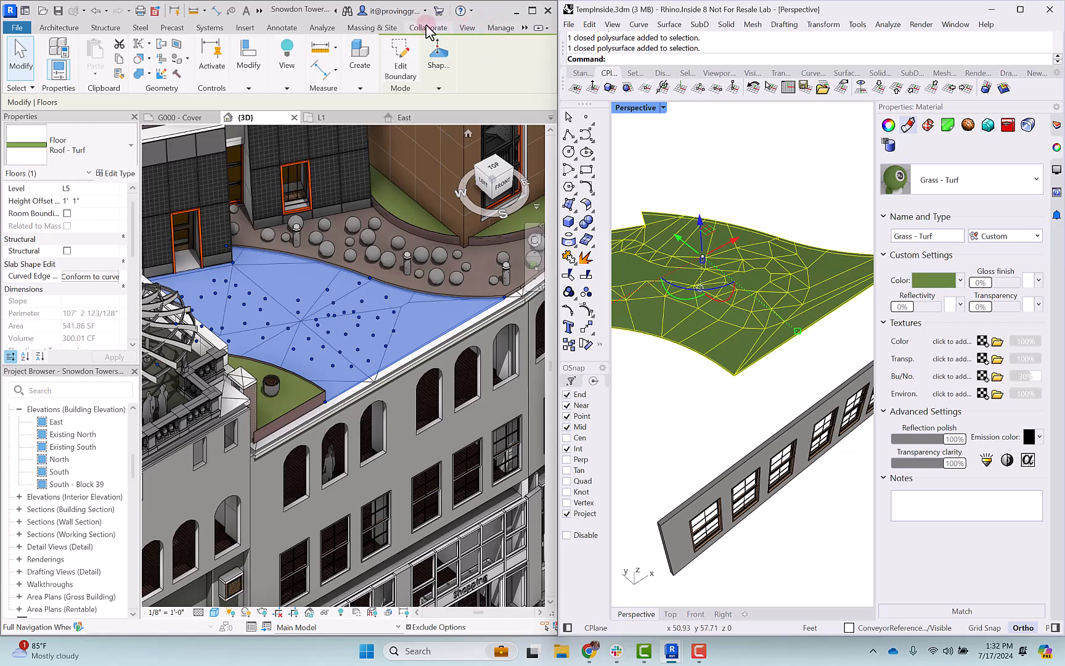
click(501, 27)
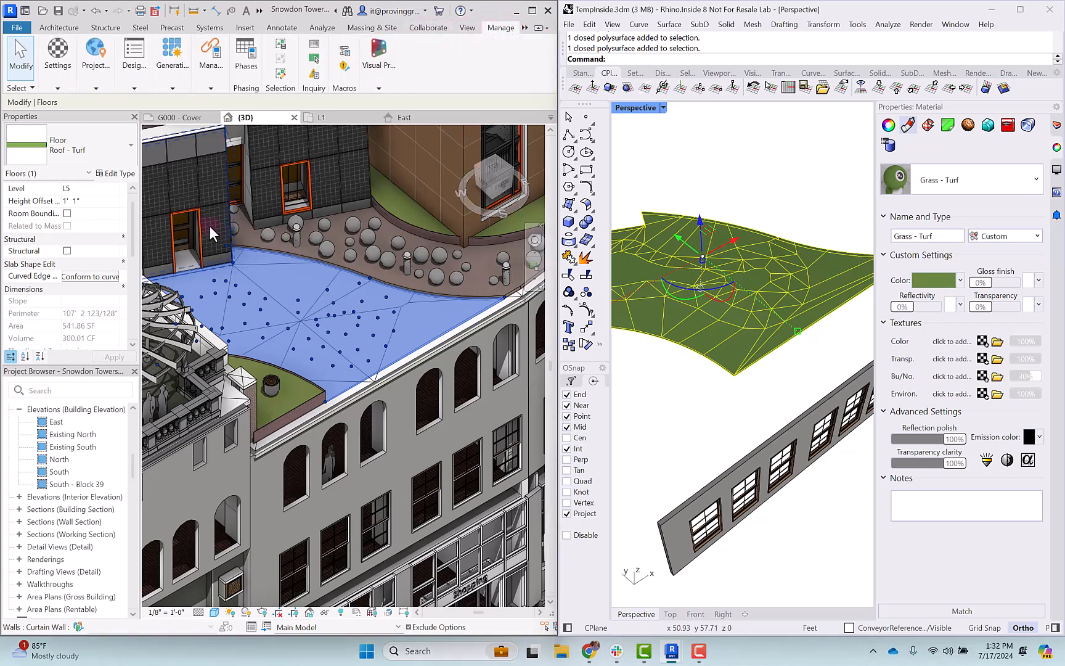
click(115, 174)
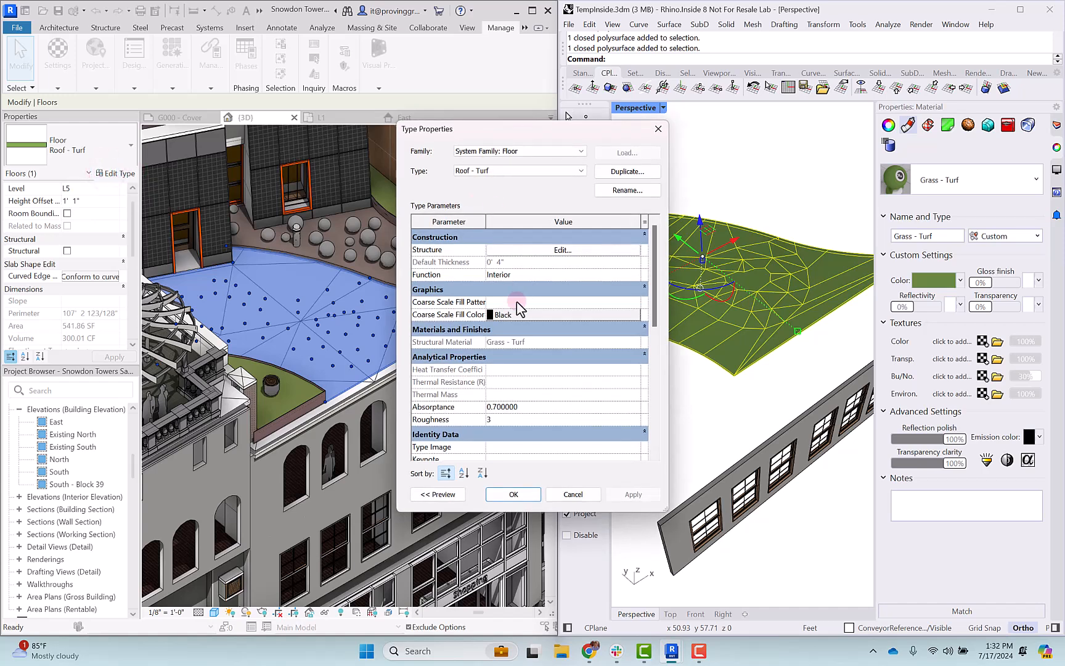
click(561, 251)
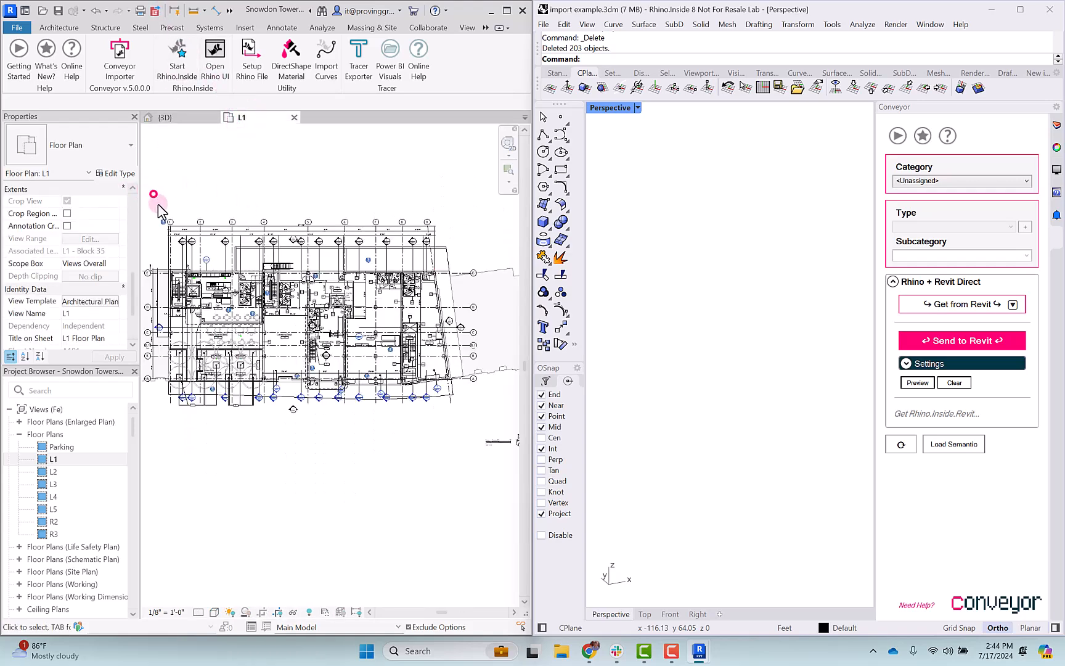
- Filter the L1 plan selection to Walls and Floors only, then import them into Rhino with Conveyor's Get from Revit
drag(153, 194, 469, 448)
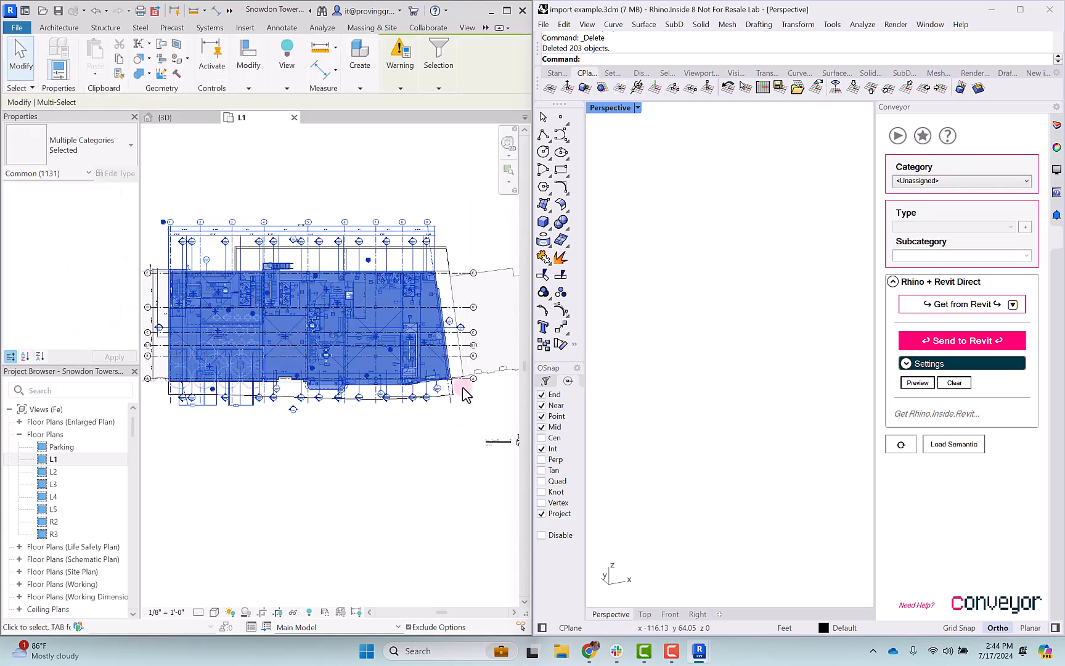
click(431, 106)
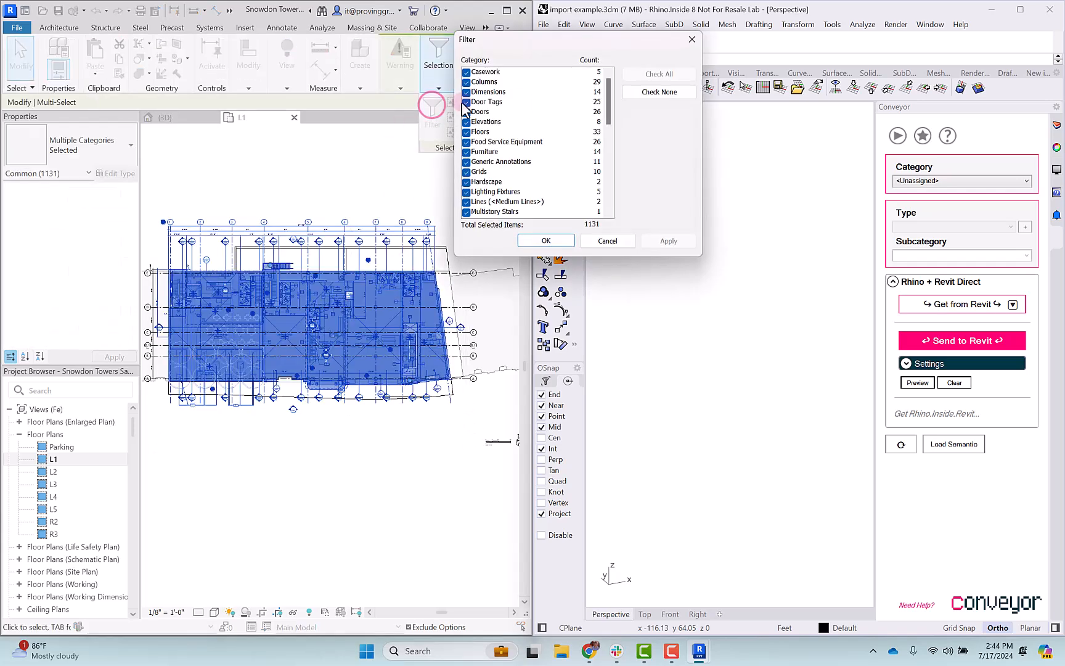
scroll(down, 3)
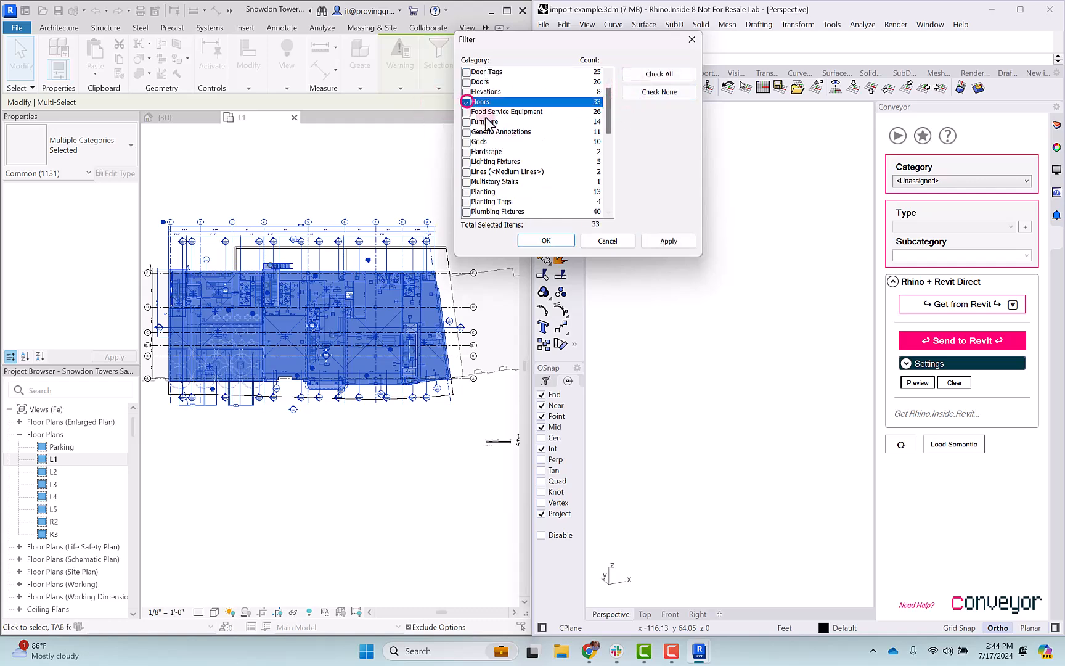
scroll(down, 3)
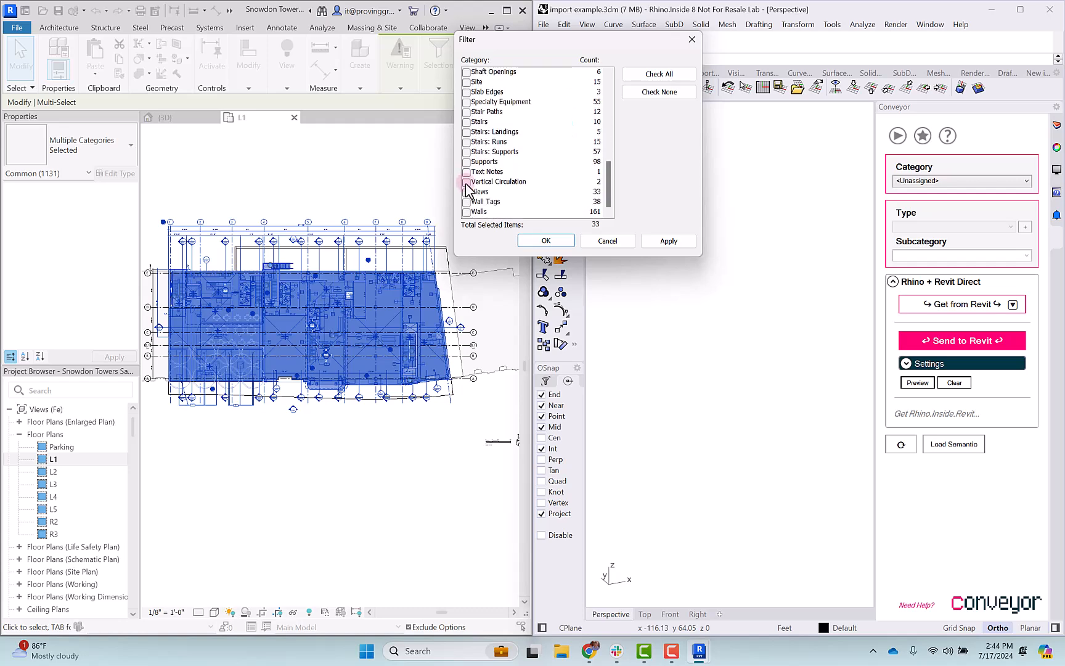
click(467, 211)
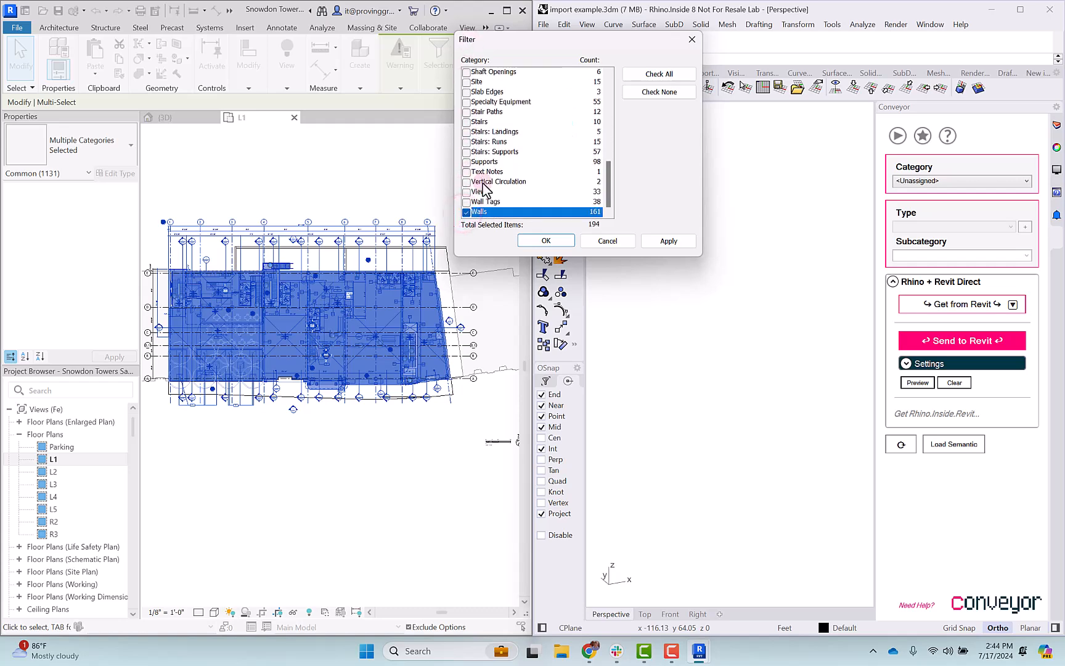
click(547, 241)
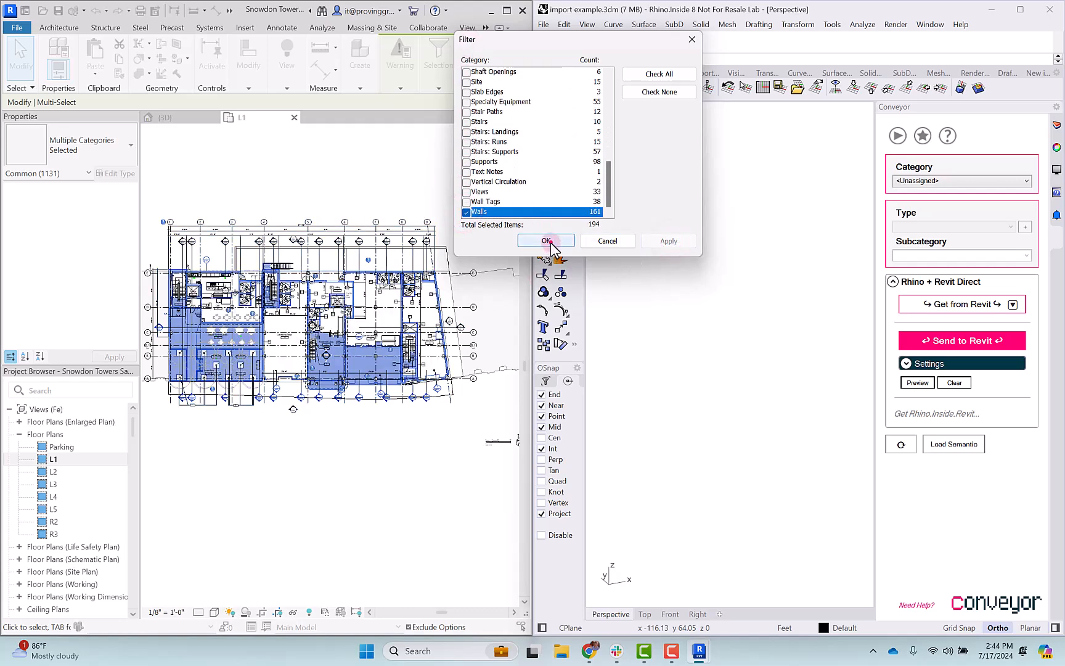
click(546, 240)
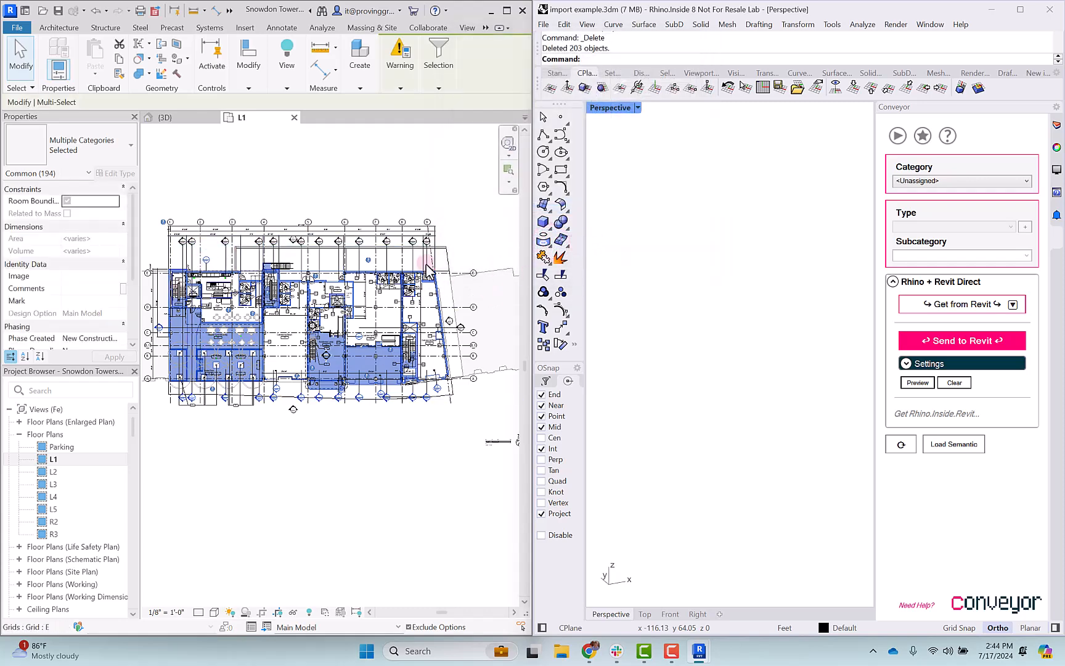
mouse_move(958, 304)
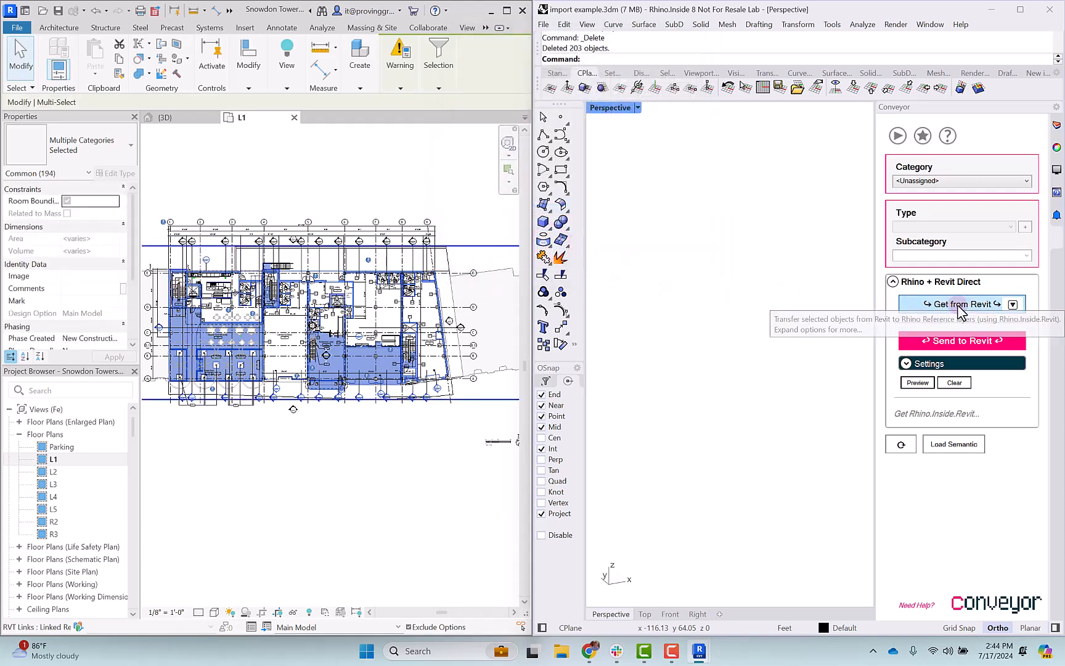
click(958, 304)
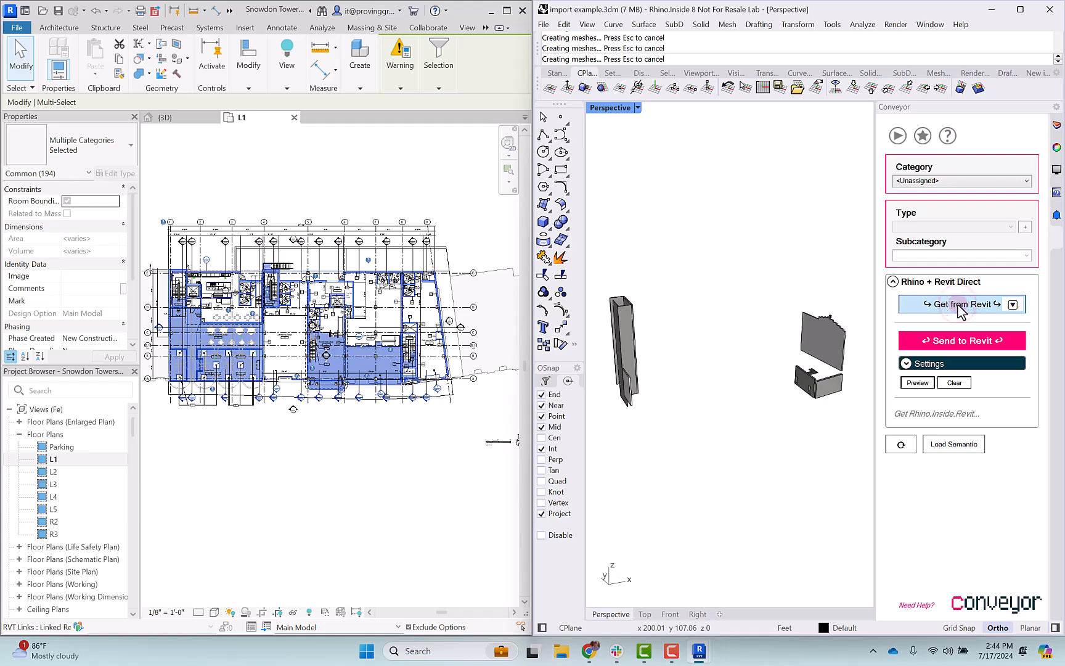
click(958, 304)
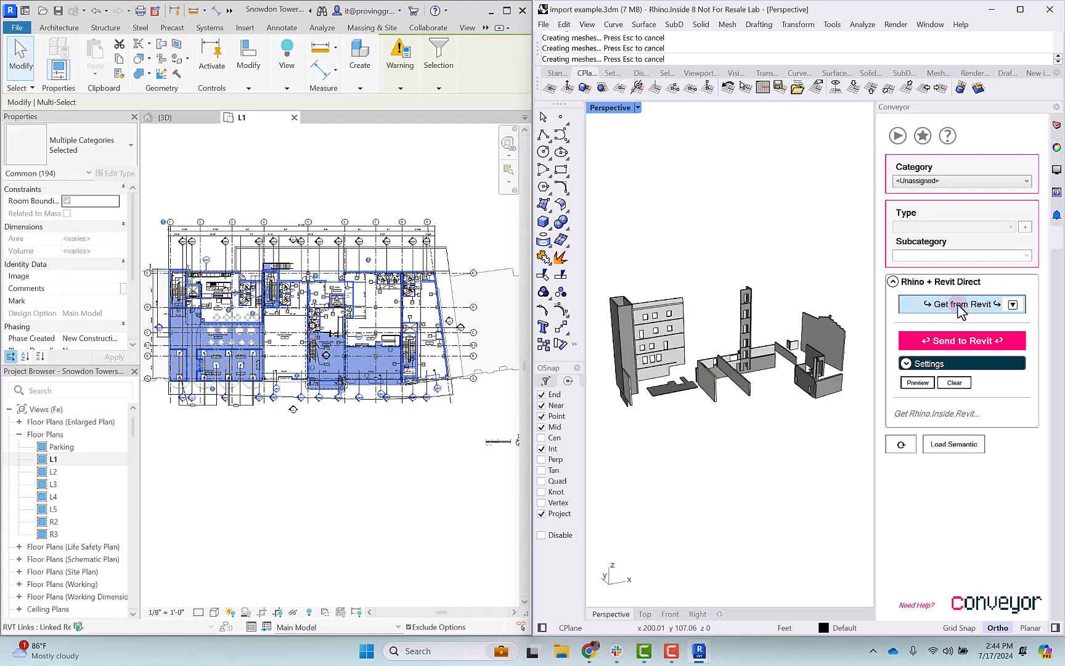